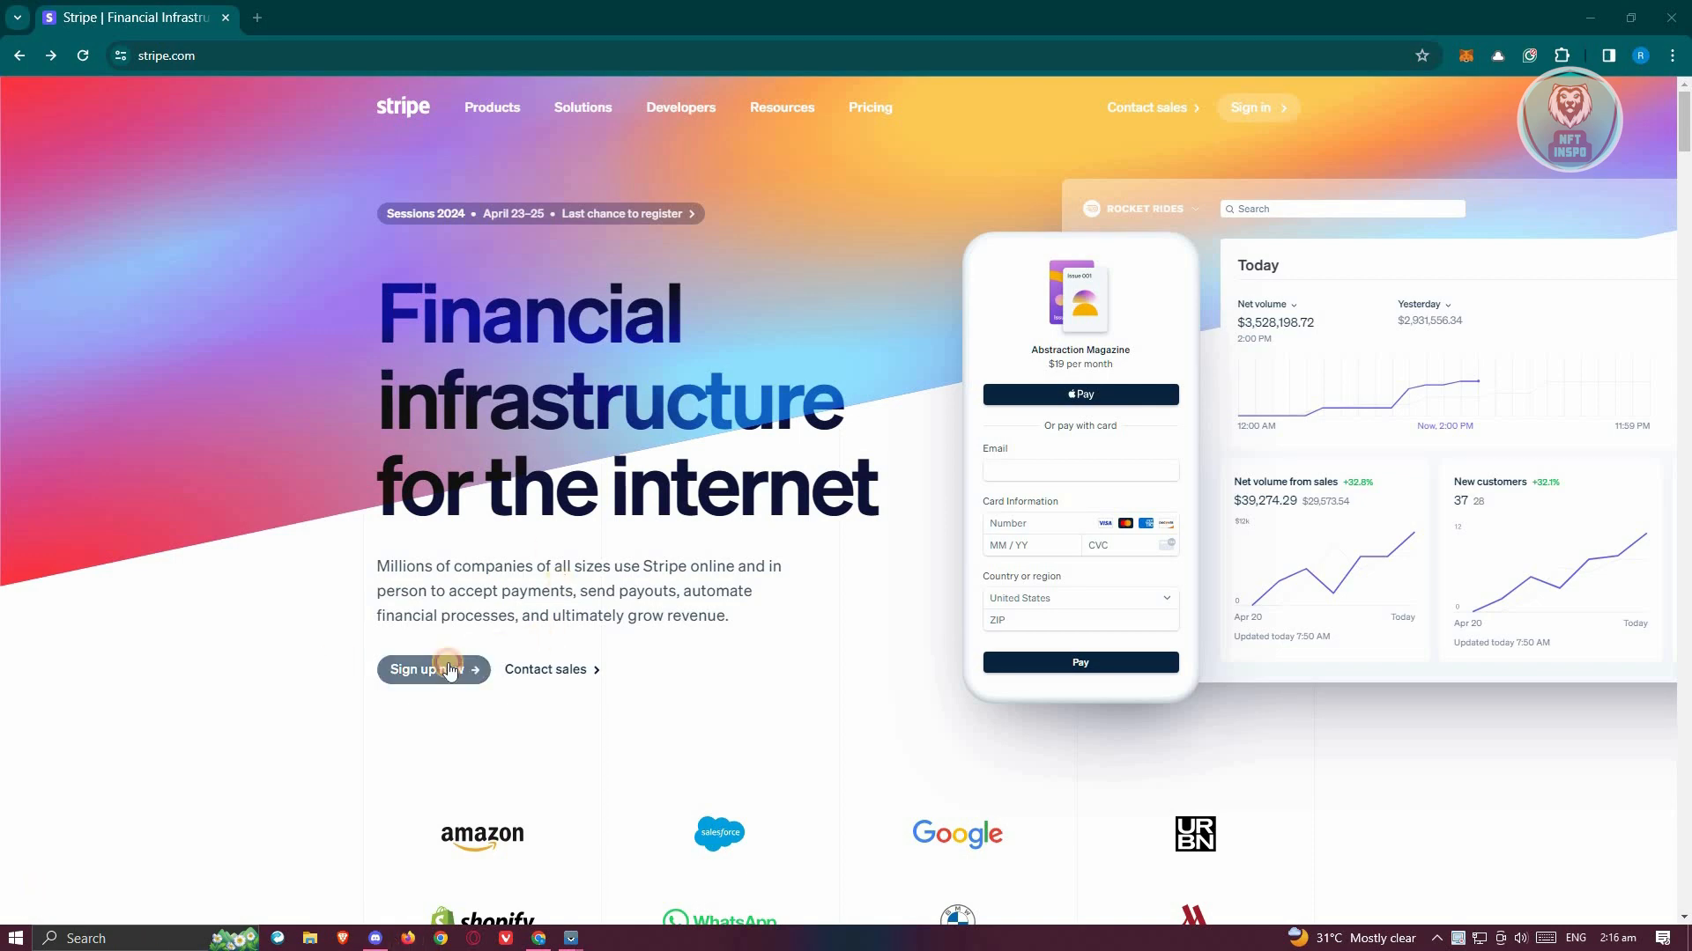
- Start a new Stripe sign-up and focus the registration form's Email field
left_click(427, 669)
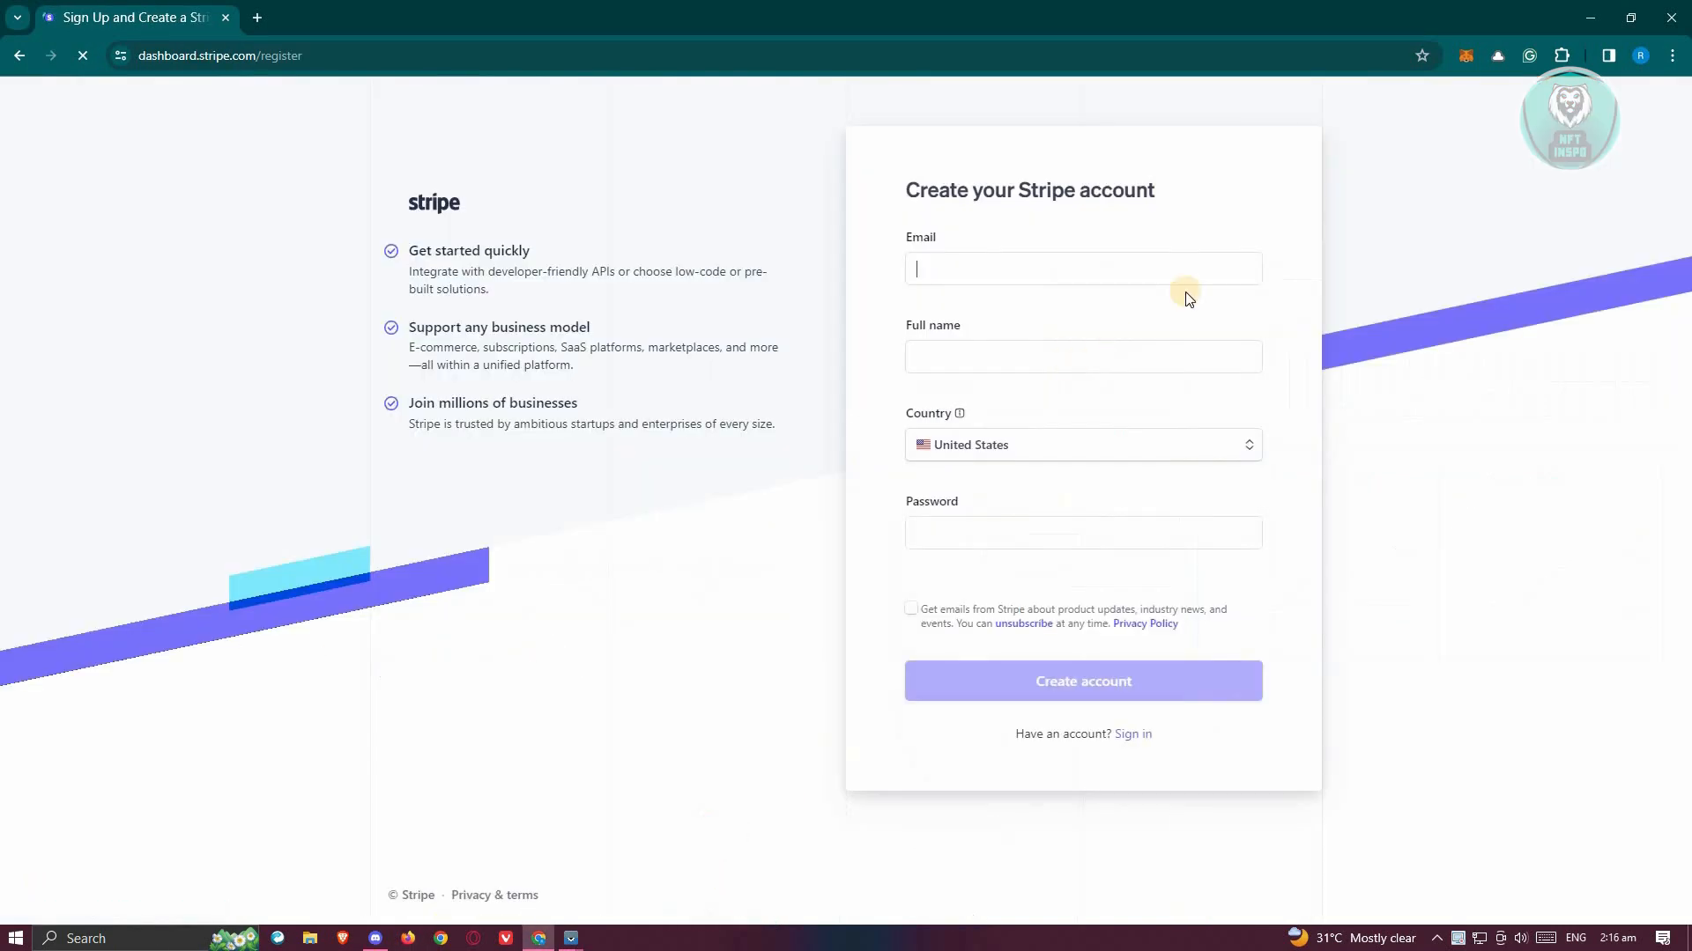
left_click(1082, 269)
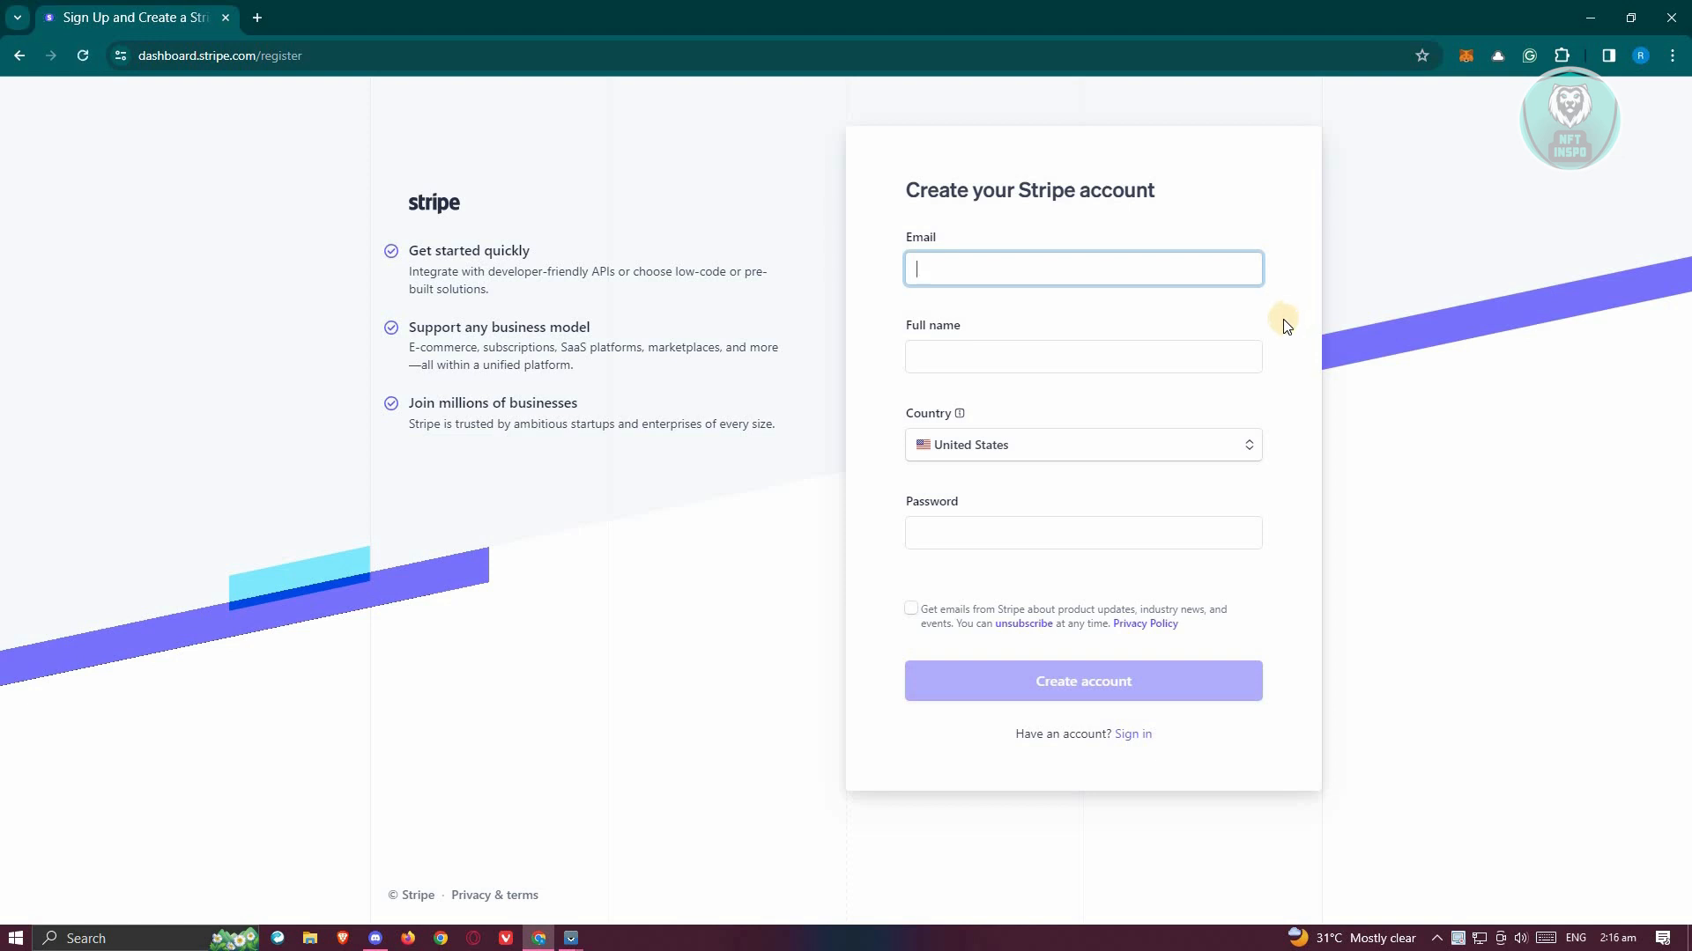
mouse_move(996, 451)
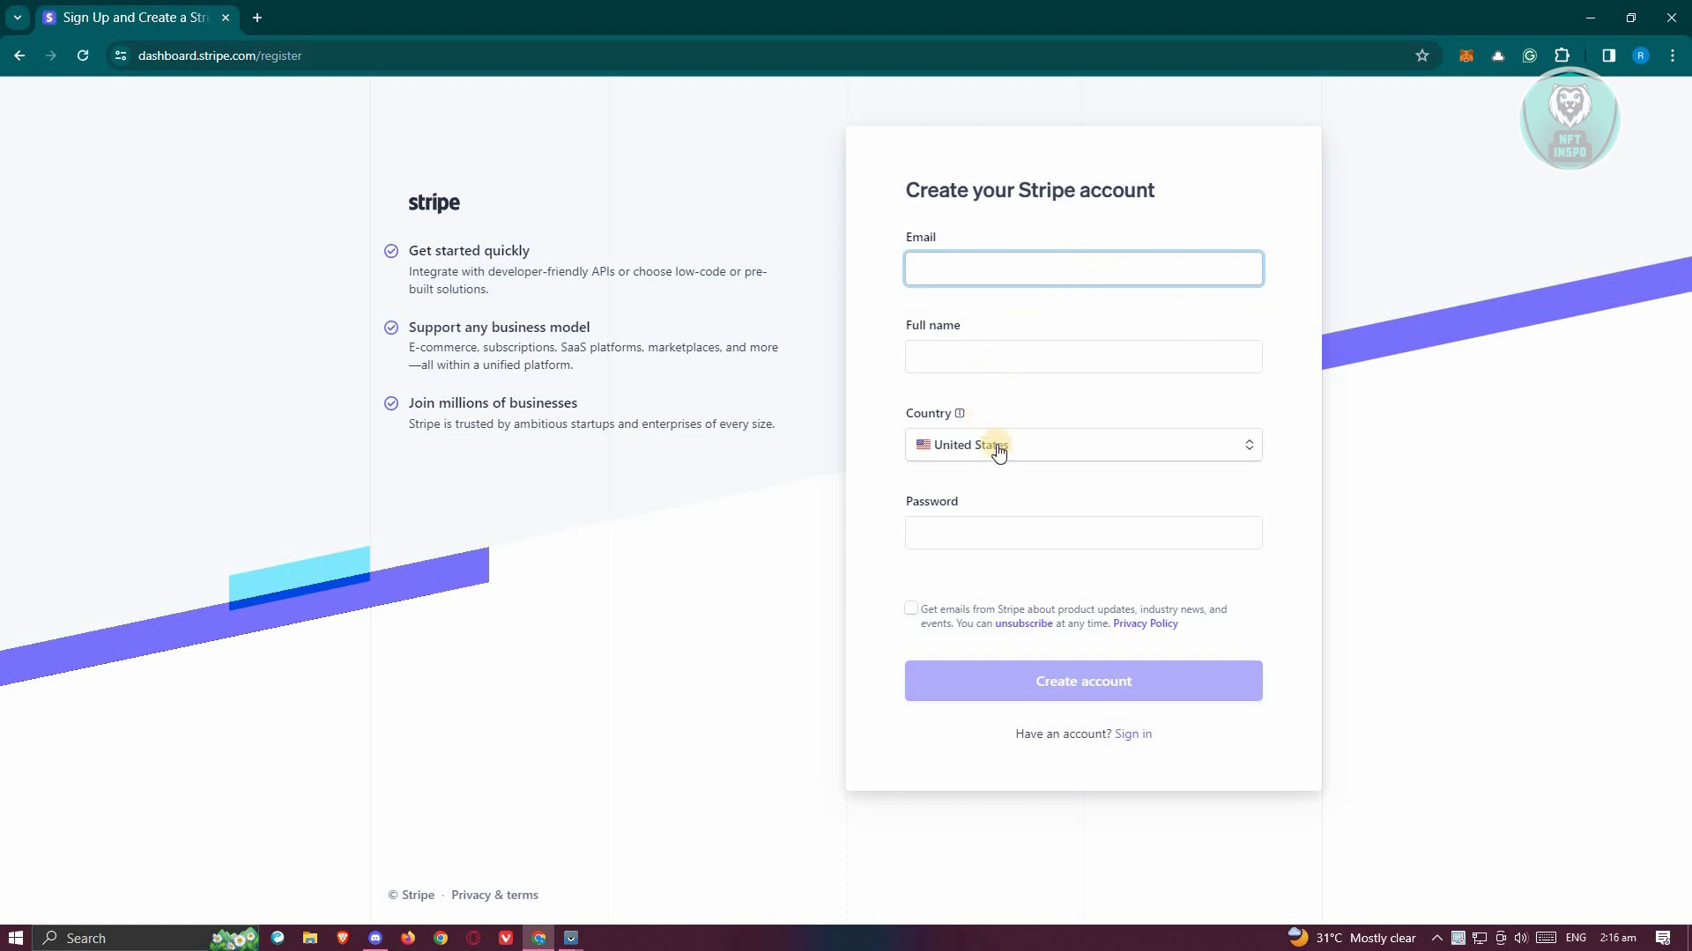
mouse_move(1006, 529)
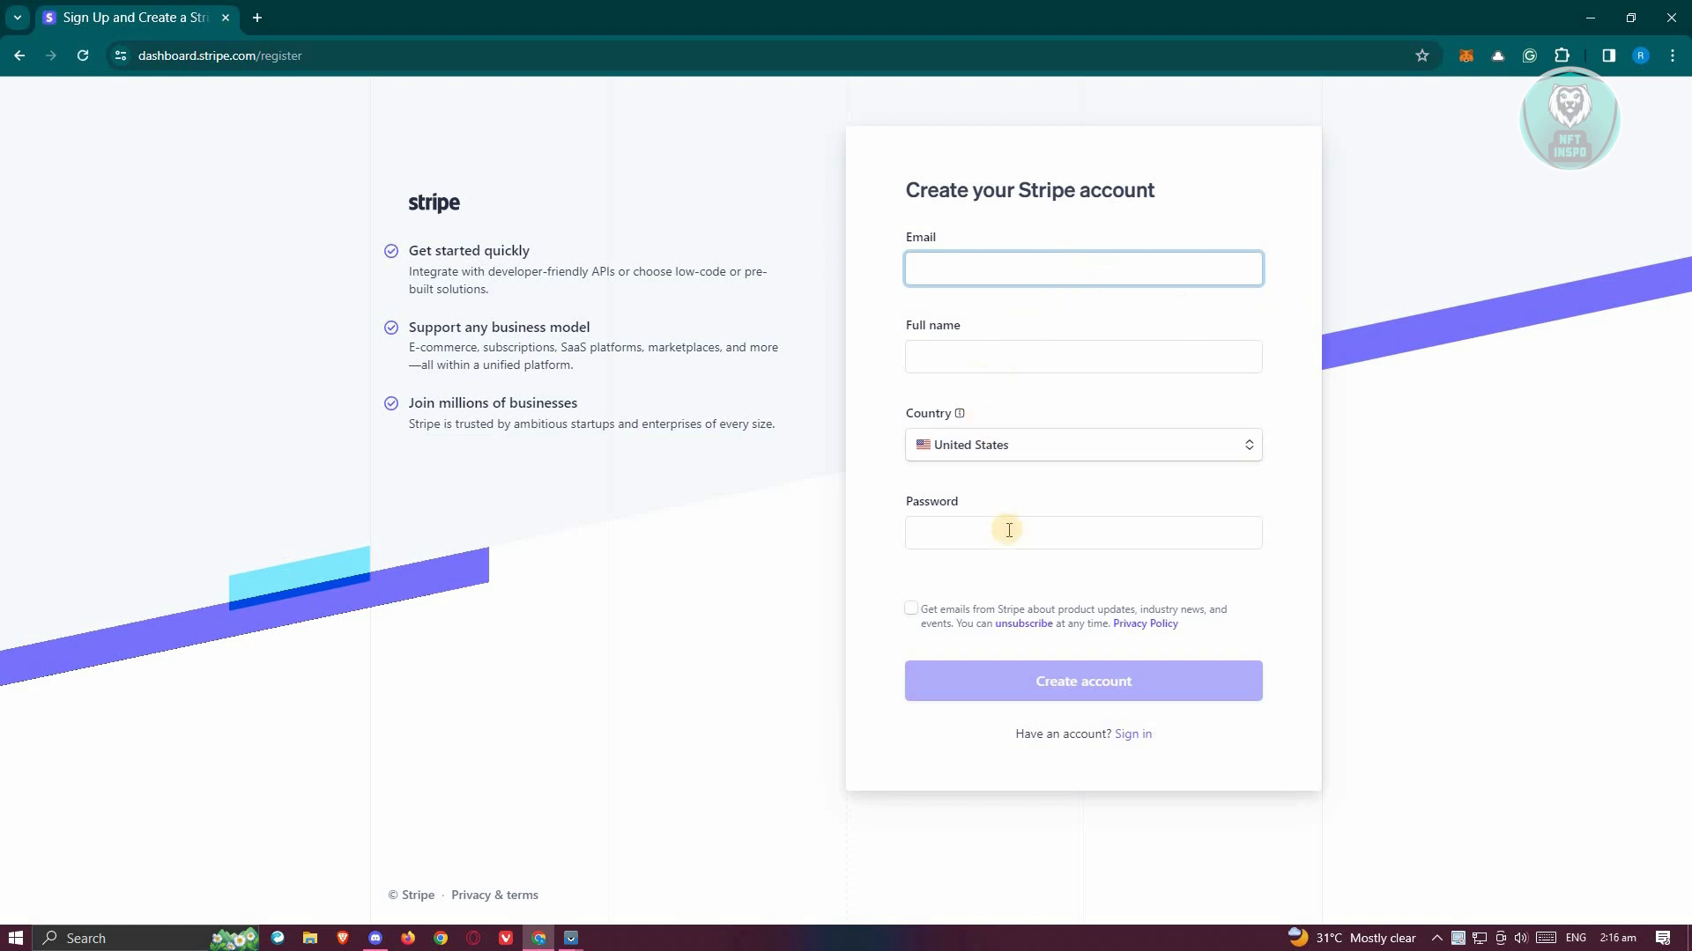
mouse_move(1032, 613)
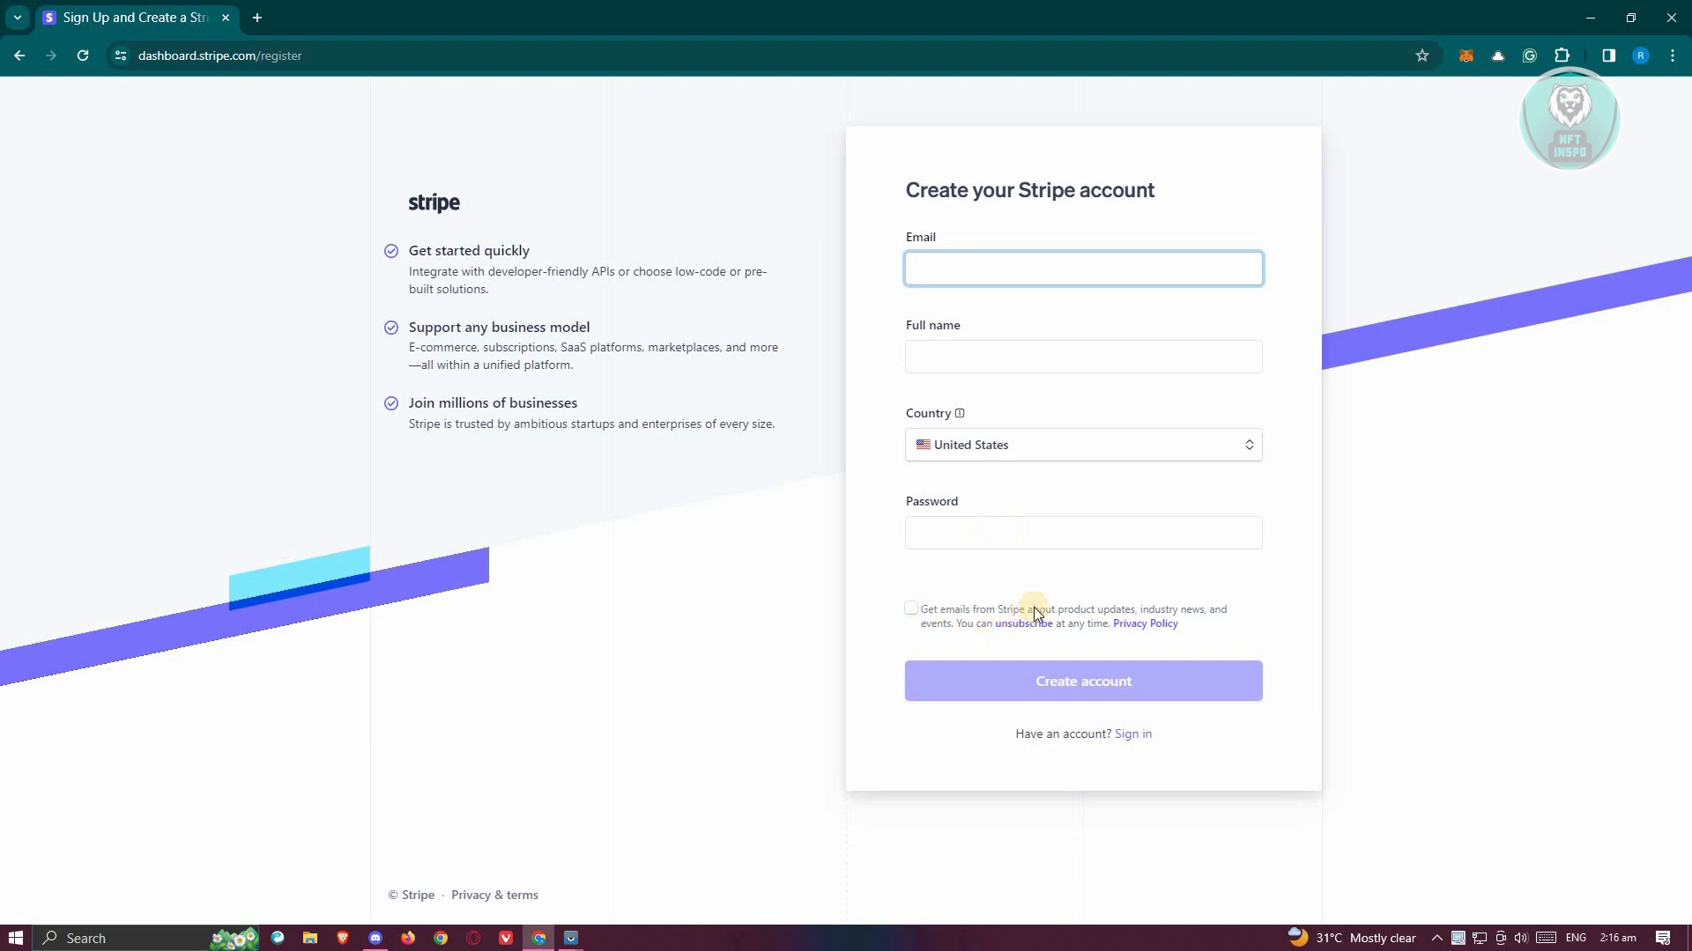
mouse_move(1029, 597)
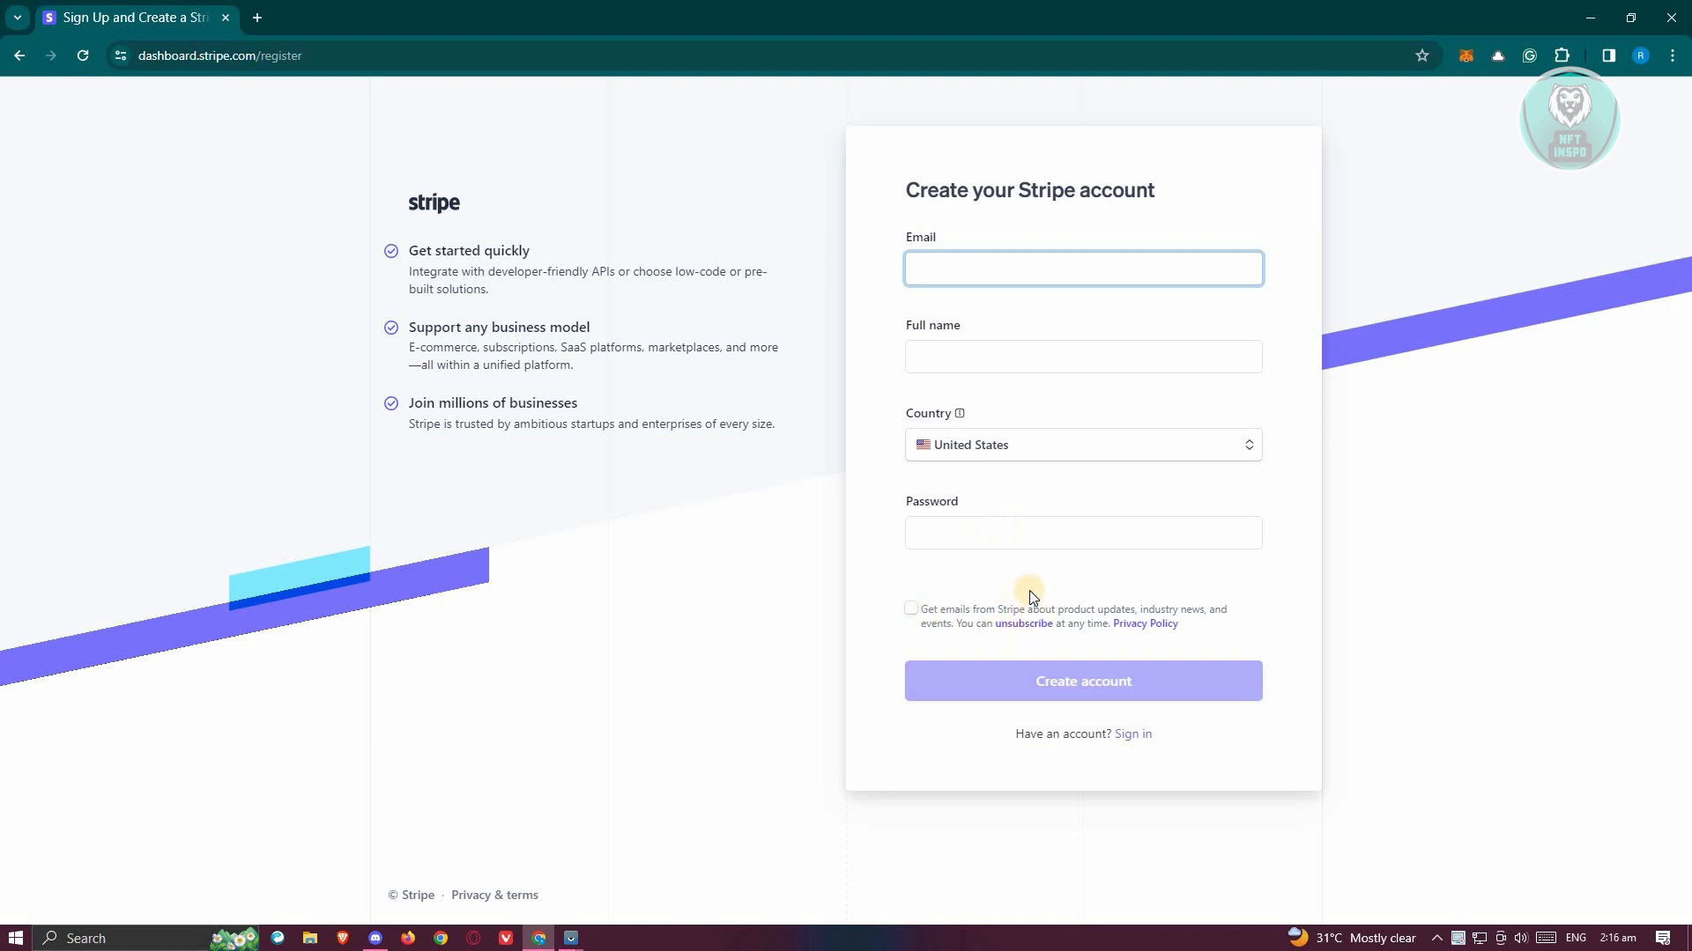
left_click(1082, 268)
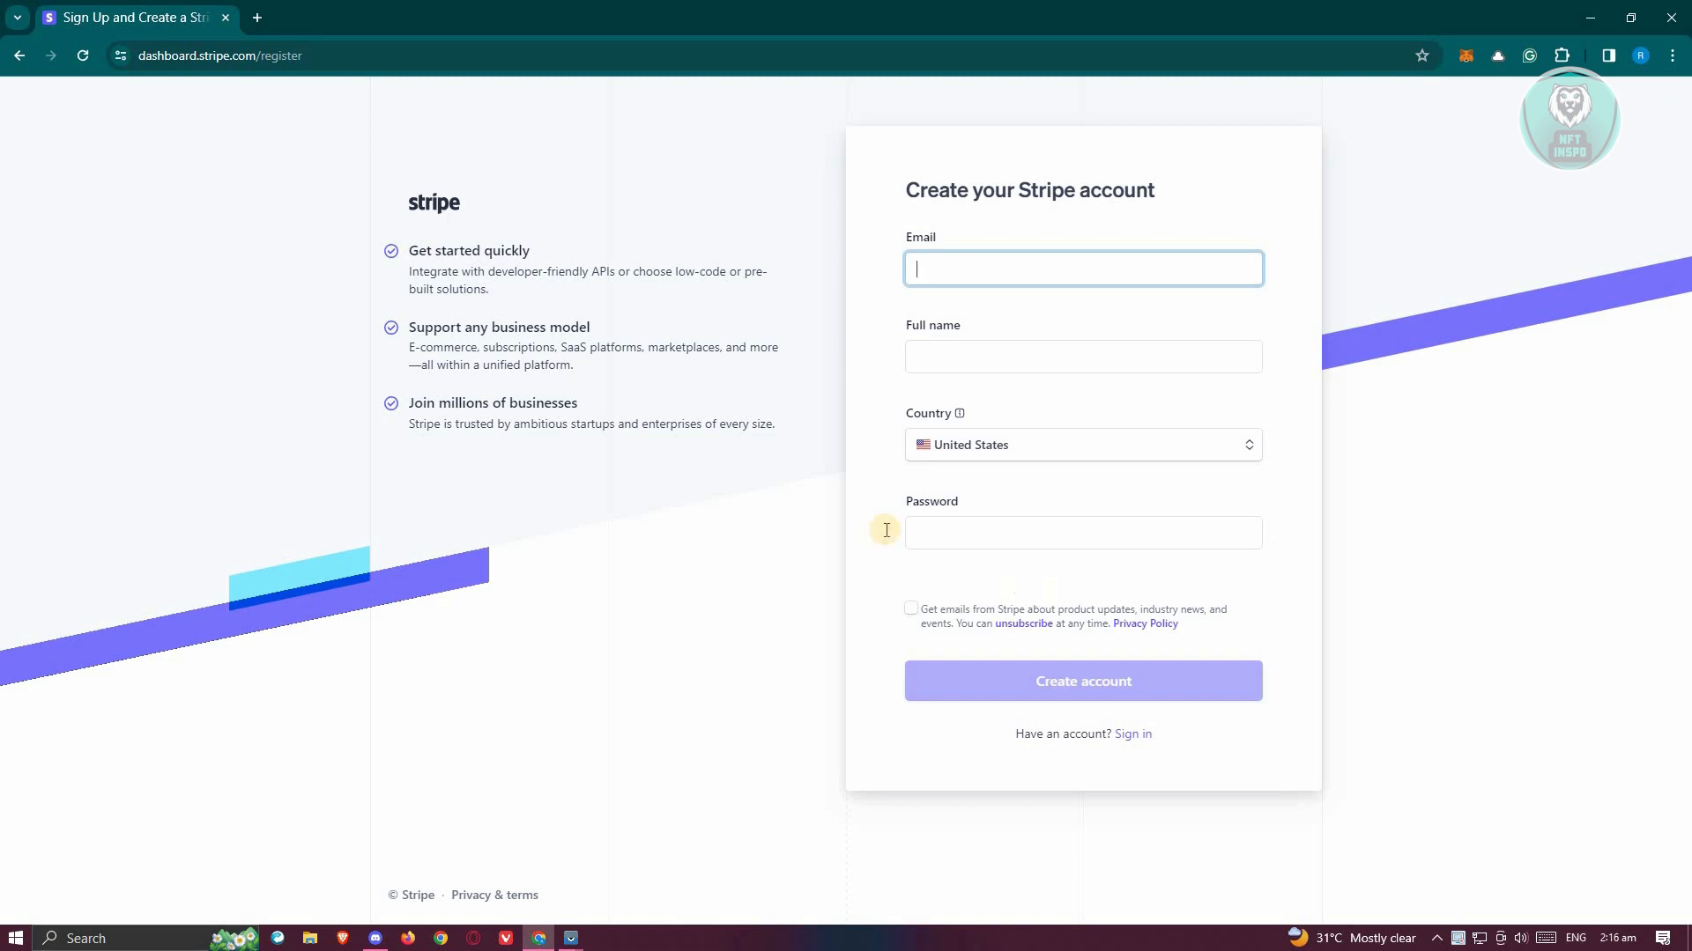
mouse_move(910, 619)
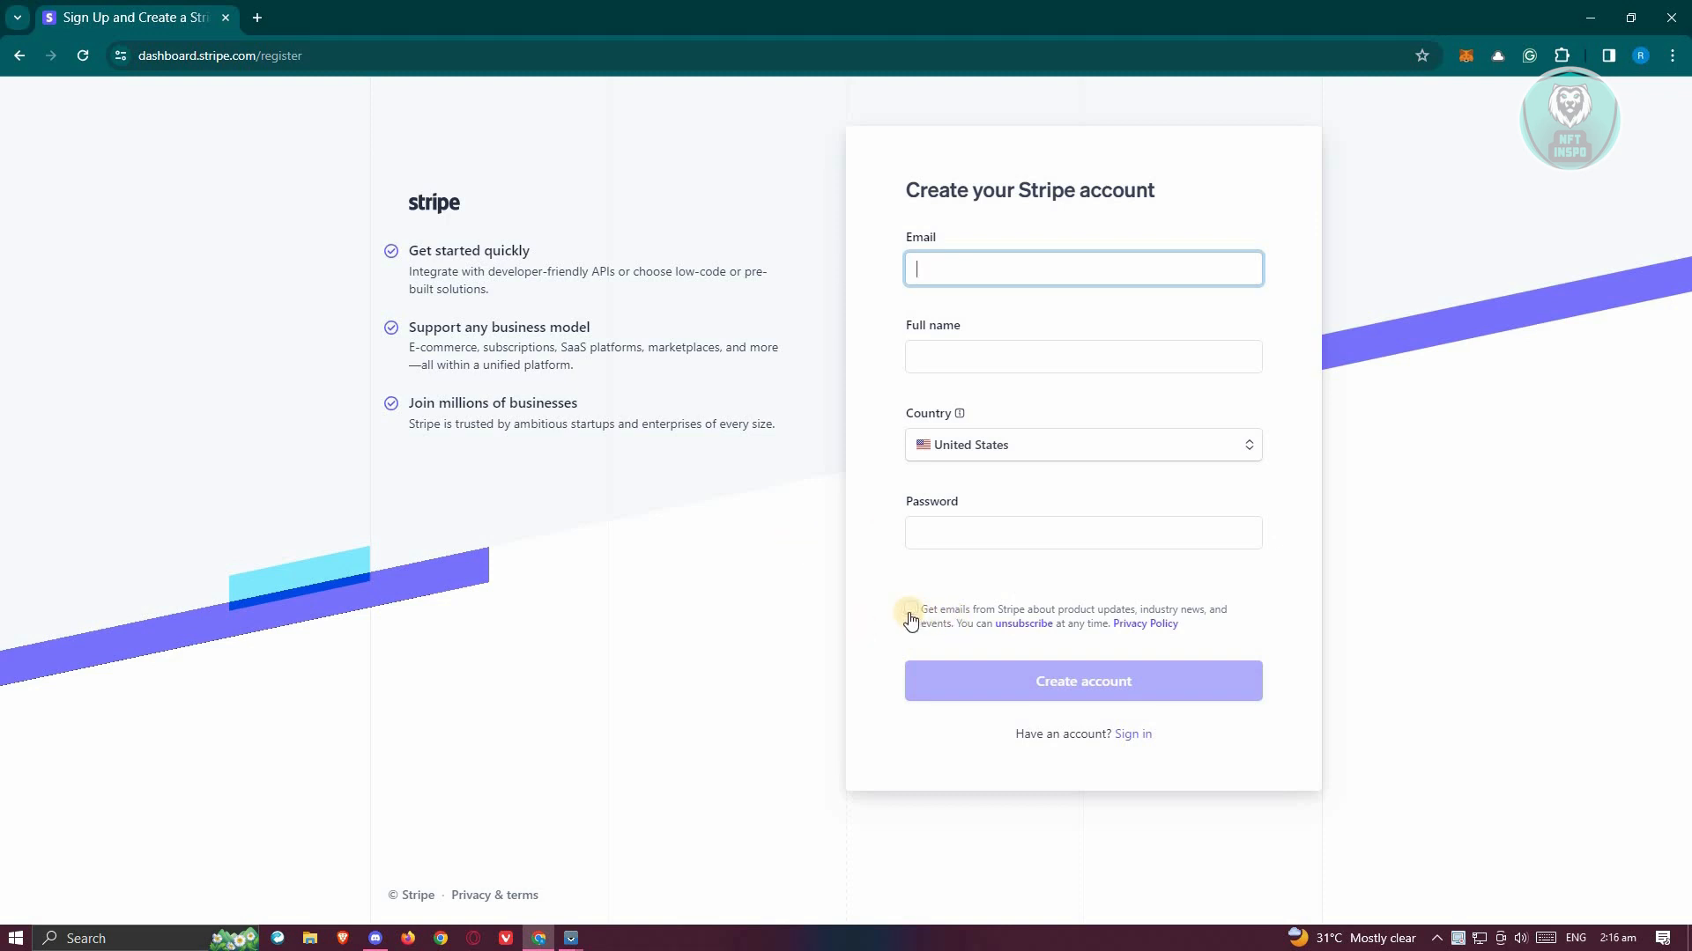
mouse_move(1106, 683)
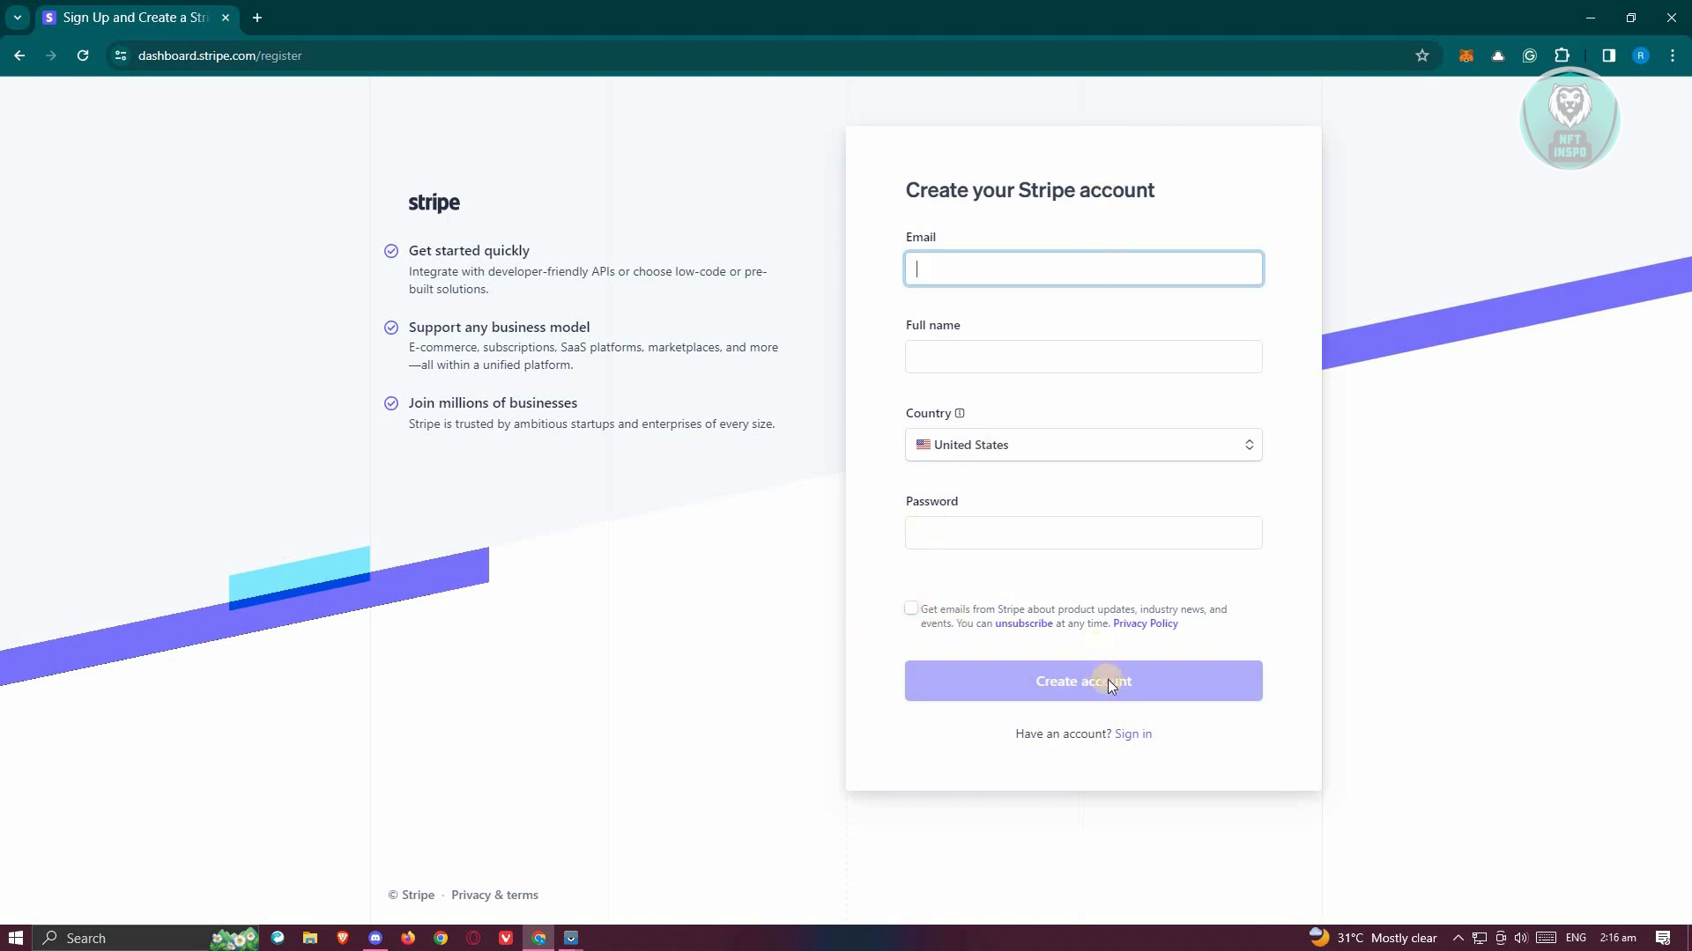
mouse_move(1277, 678)
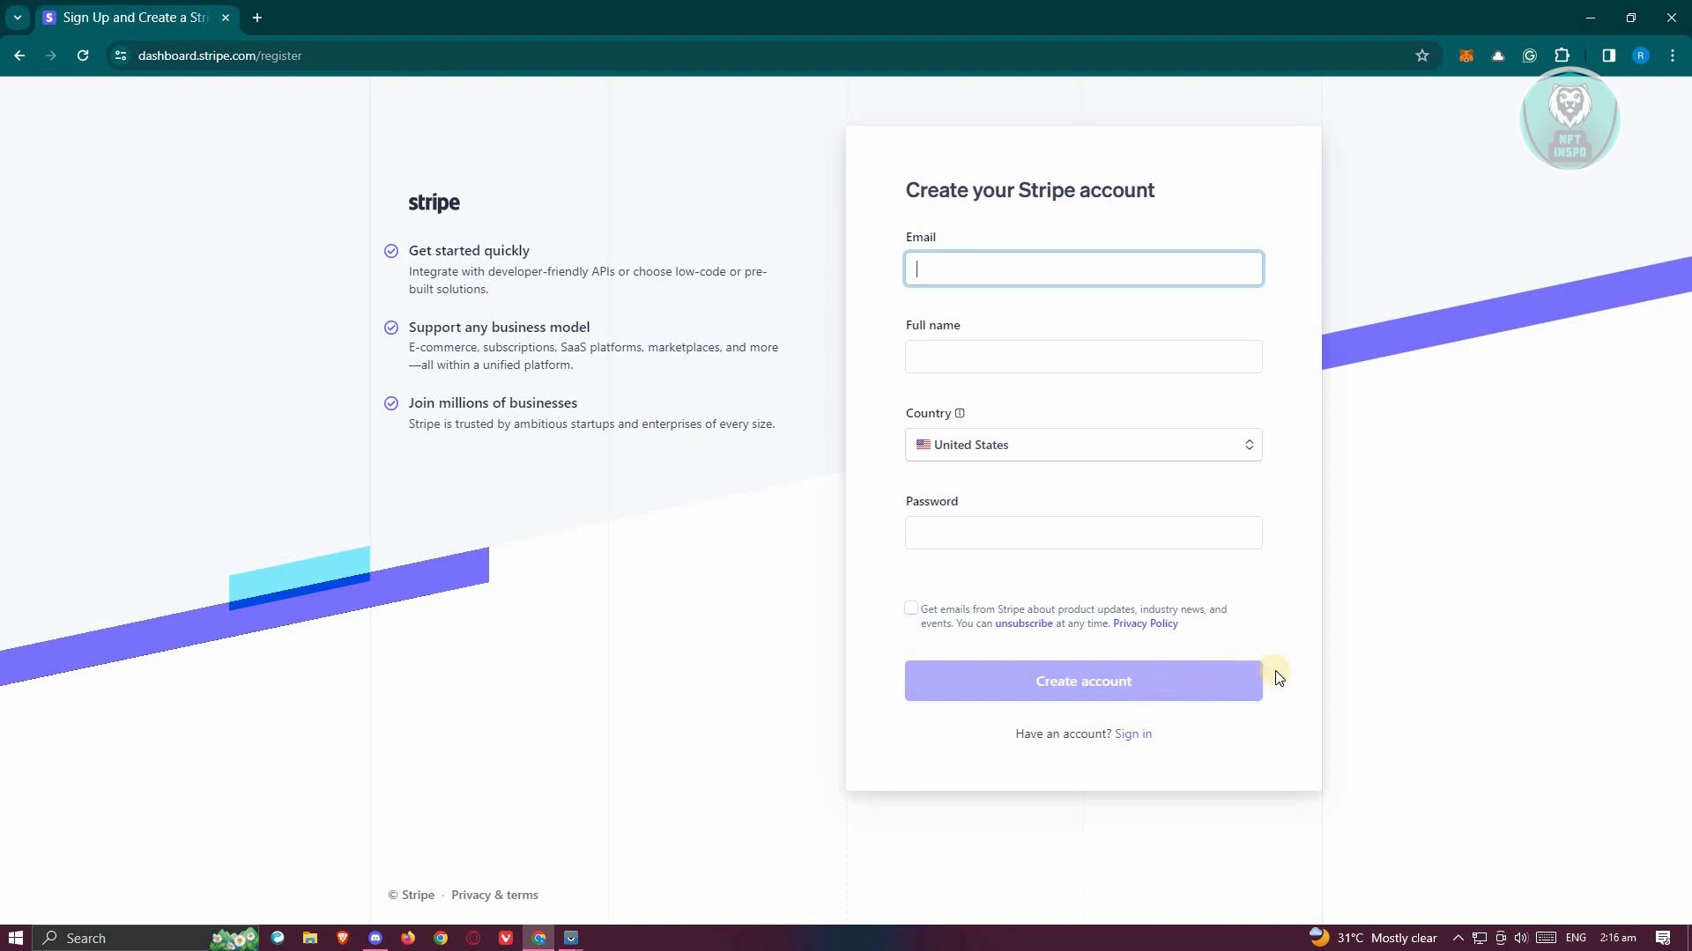
mouse_move(1290, 662)
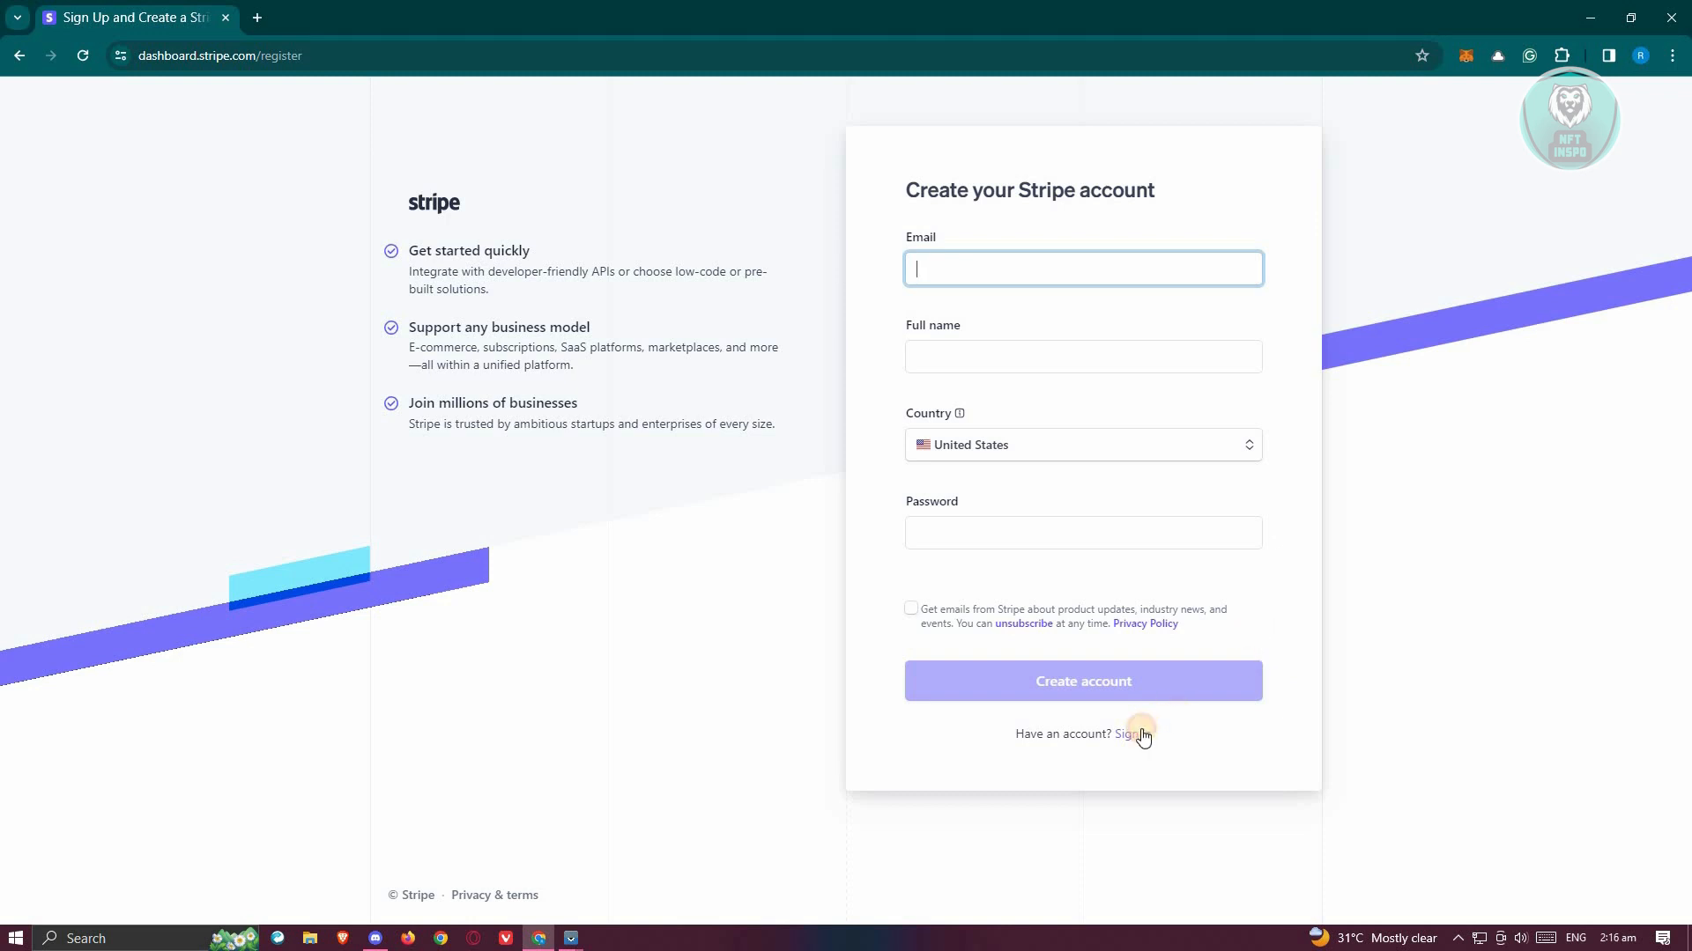
- Switch to signing in and submit credentials to reach the renzt test-mode home page
left_click(1134, 735)
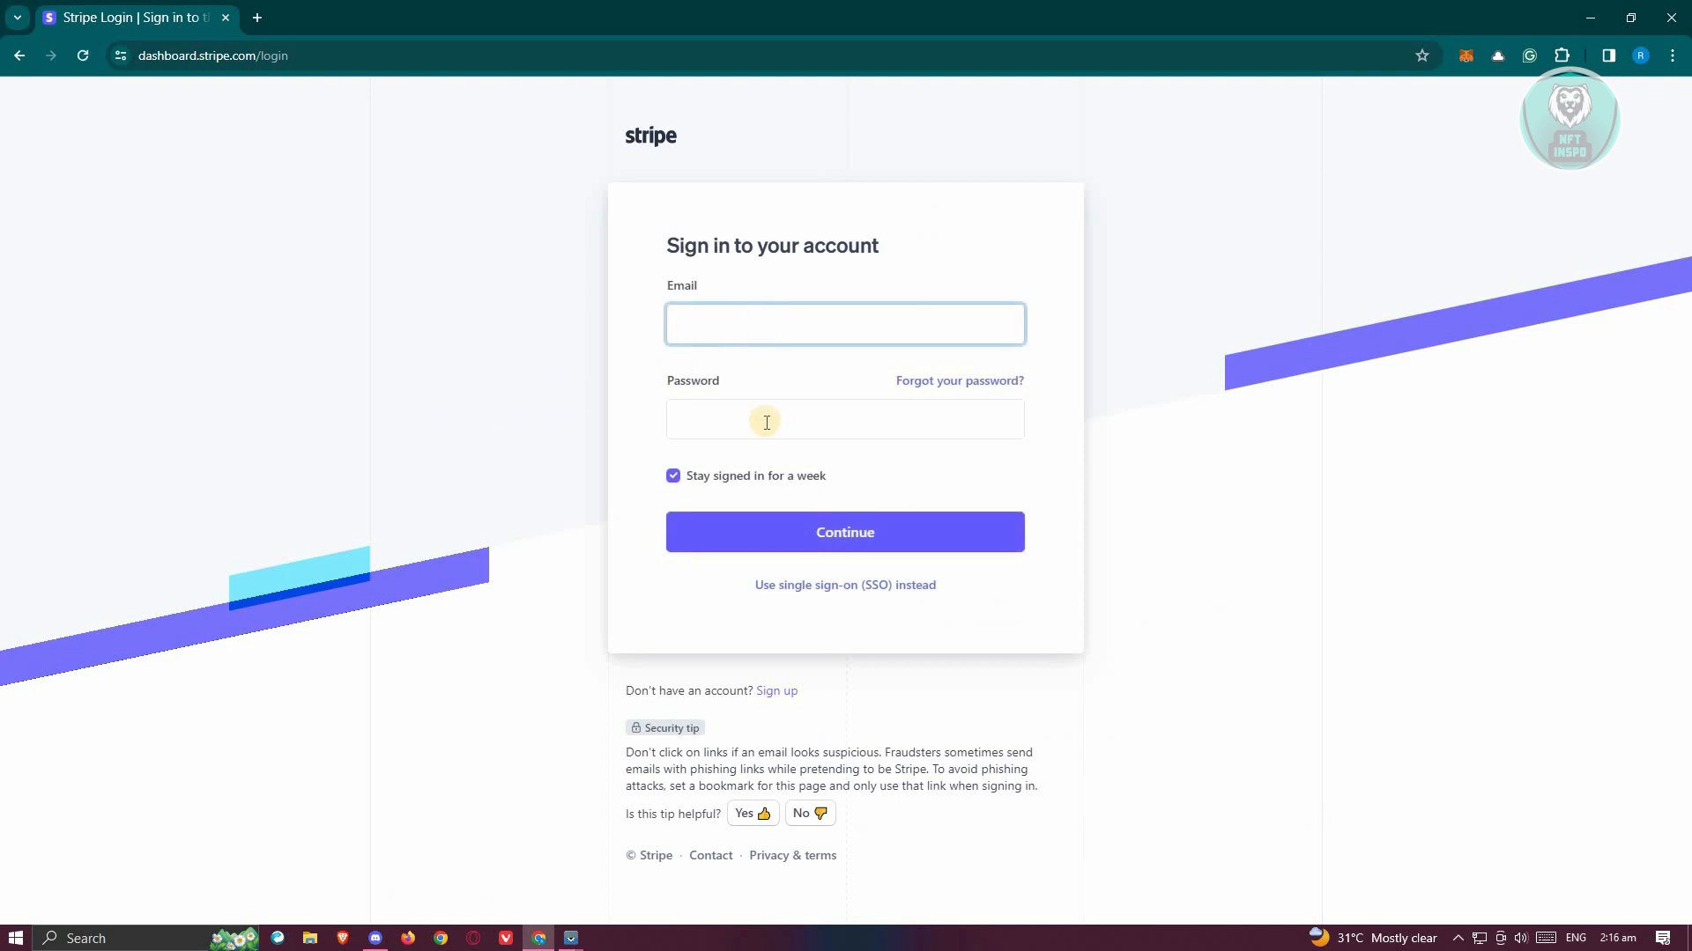
left_click(844, 532)
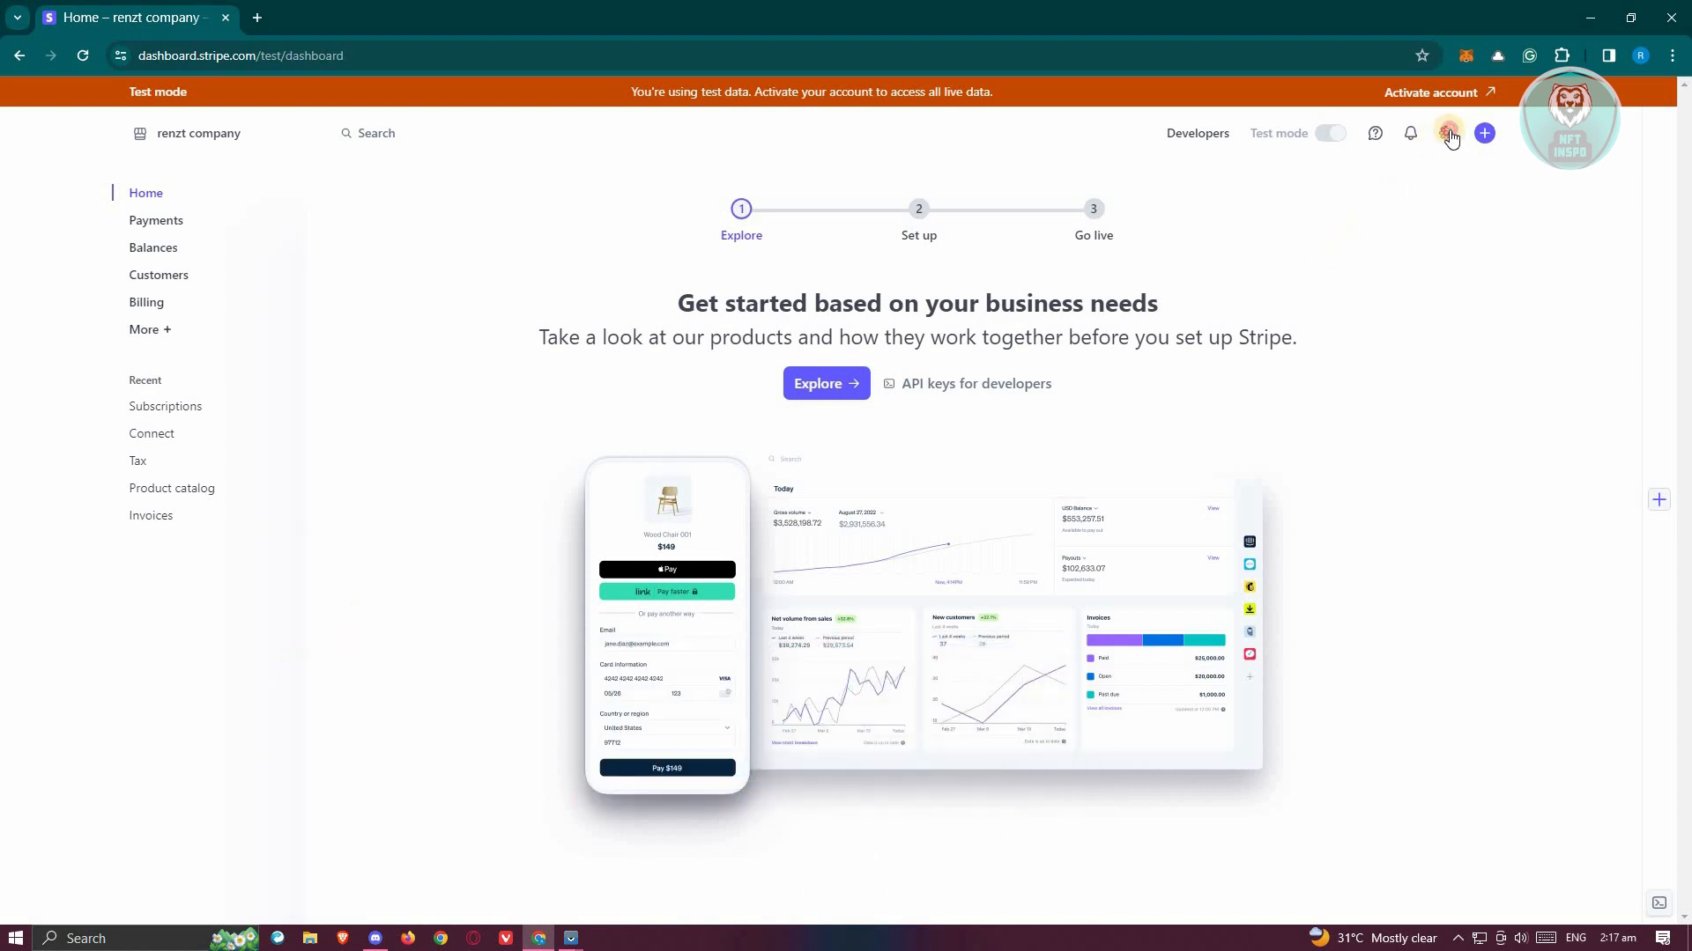
- Go from account Settings to Discover more features and choose Connect
left_click(1445, 133)
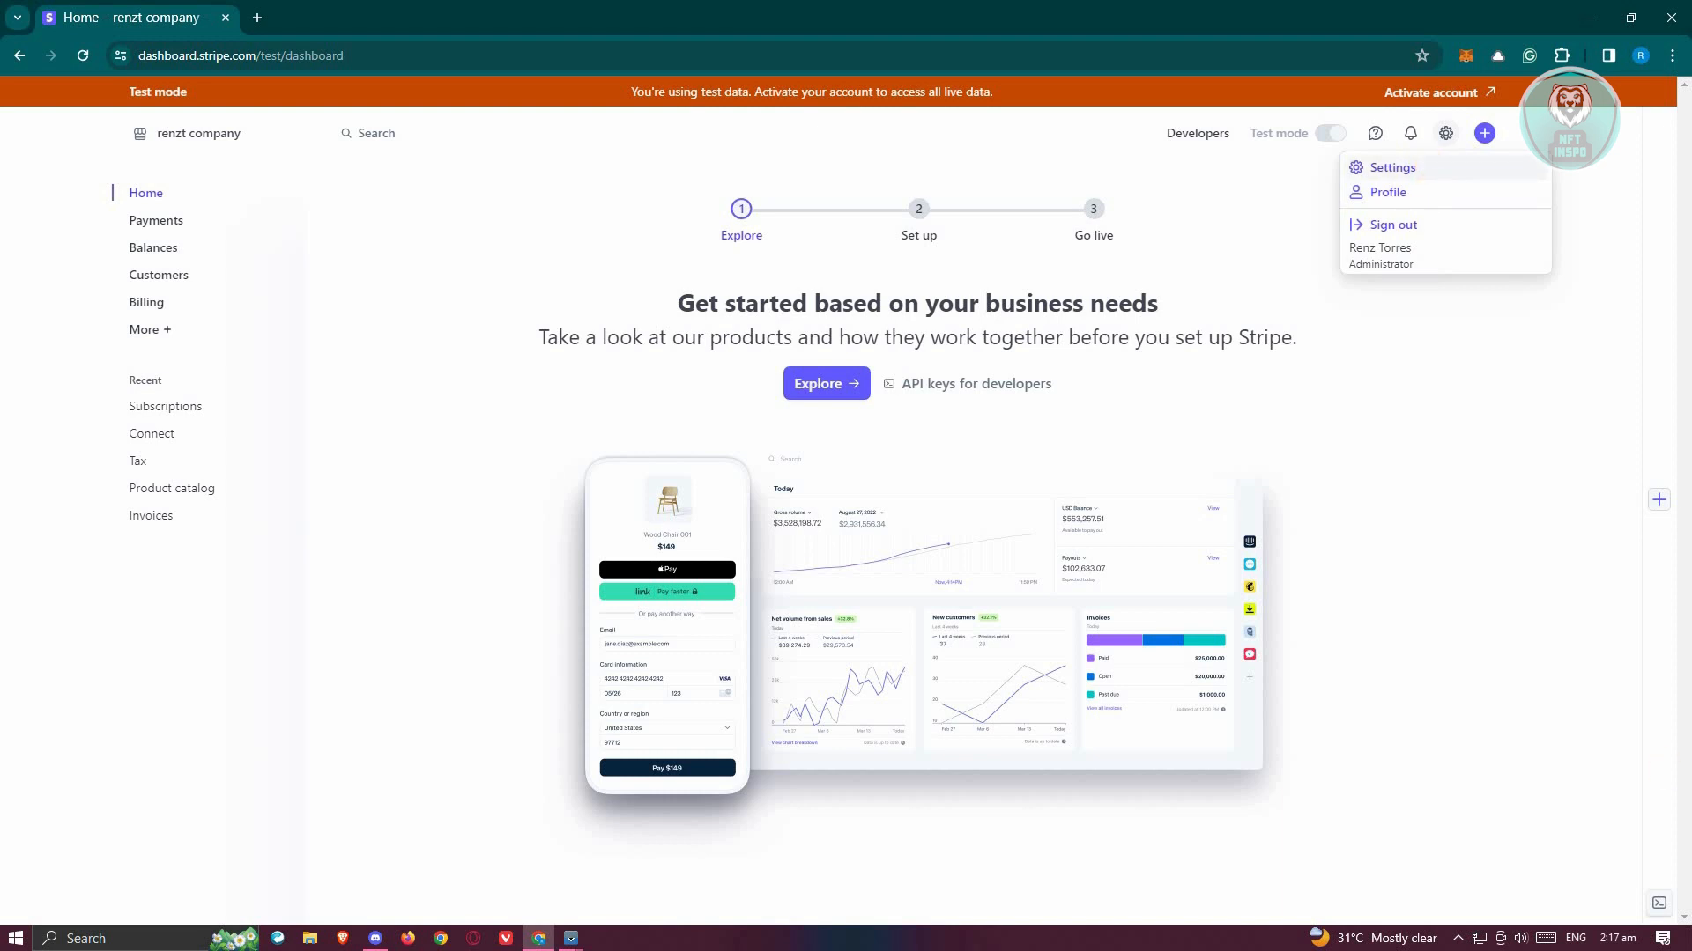
left_click(1392, 167)
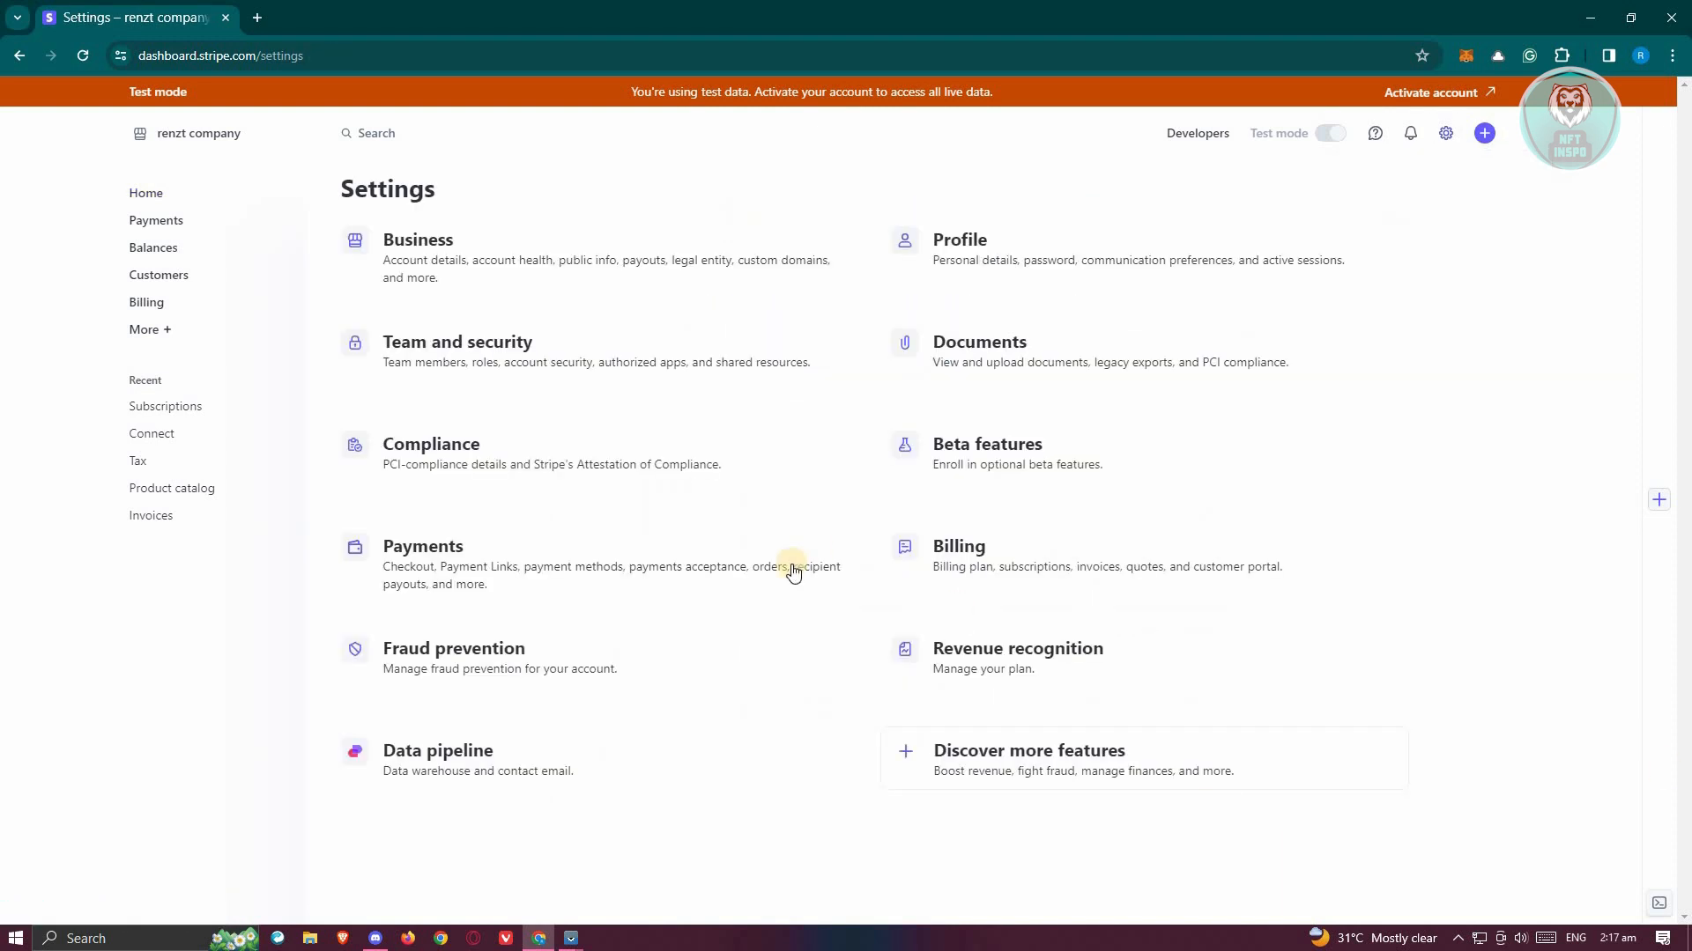
mouse_move(607, 446)
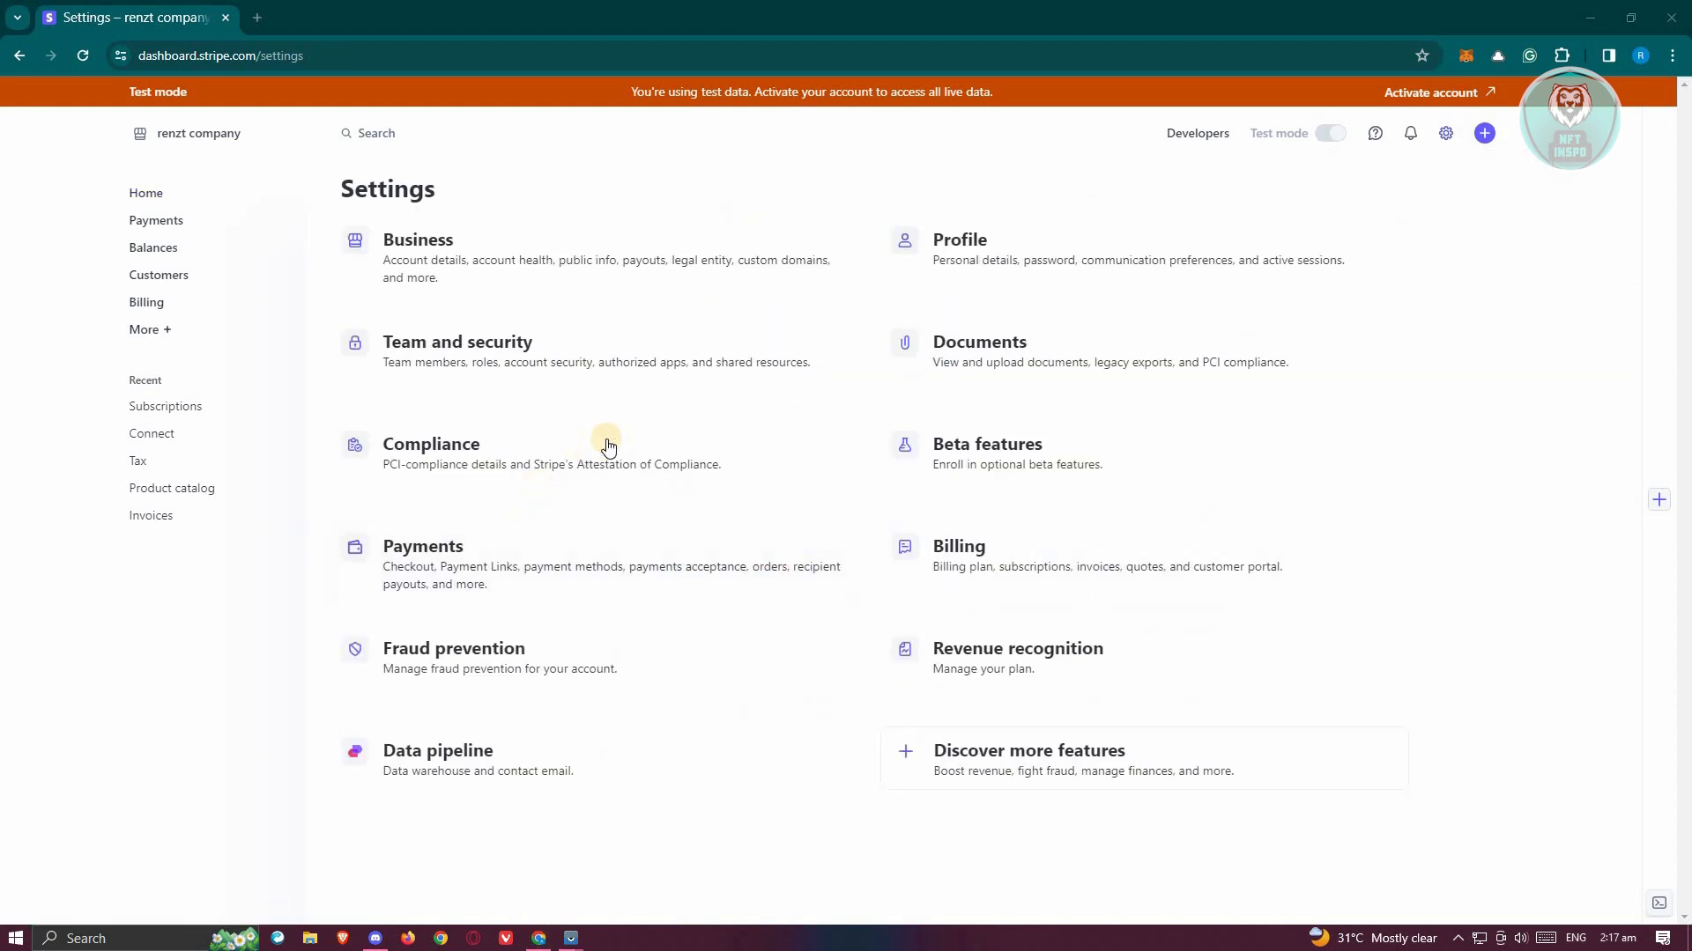
mouse_move(1077, 770)
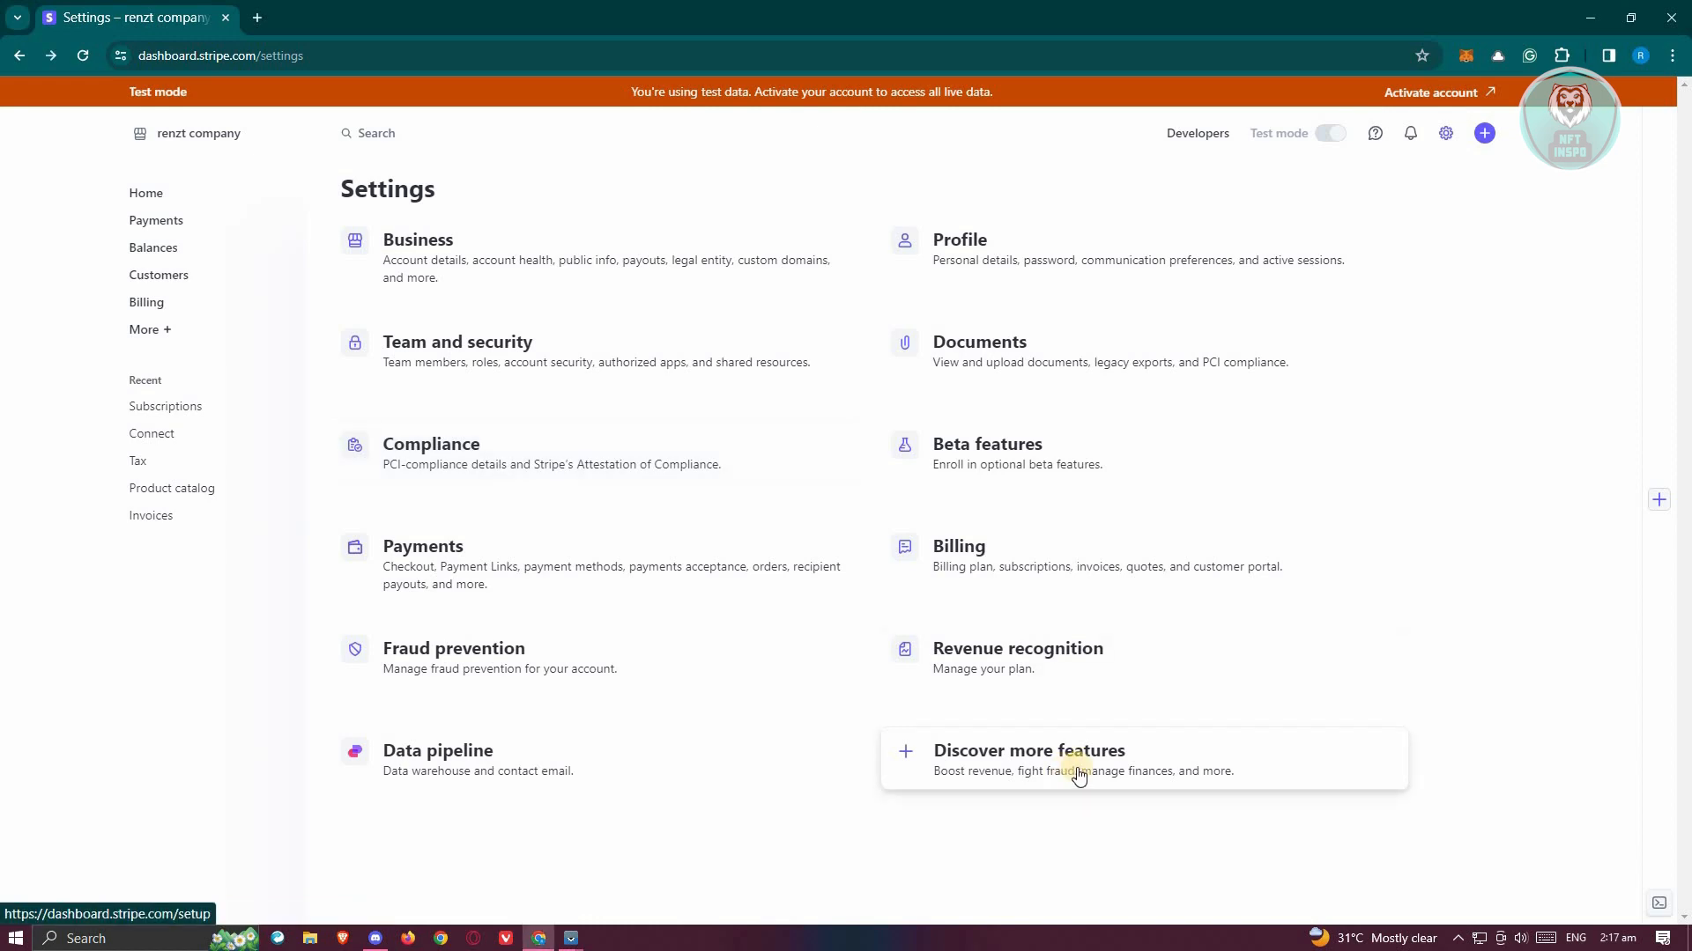
left_click(1027, 751)
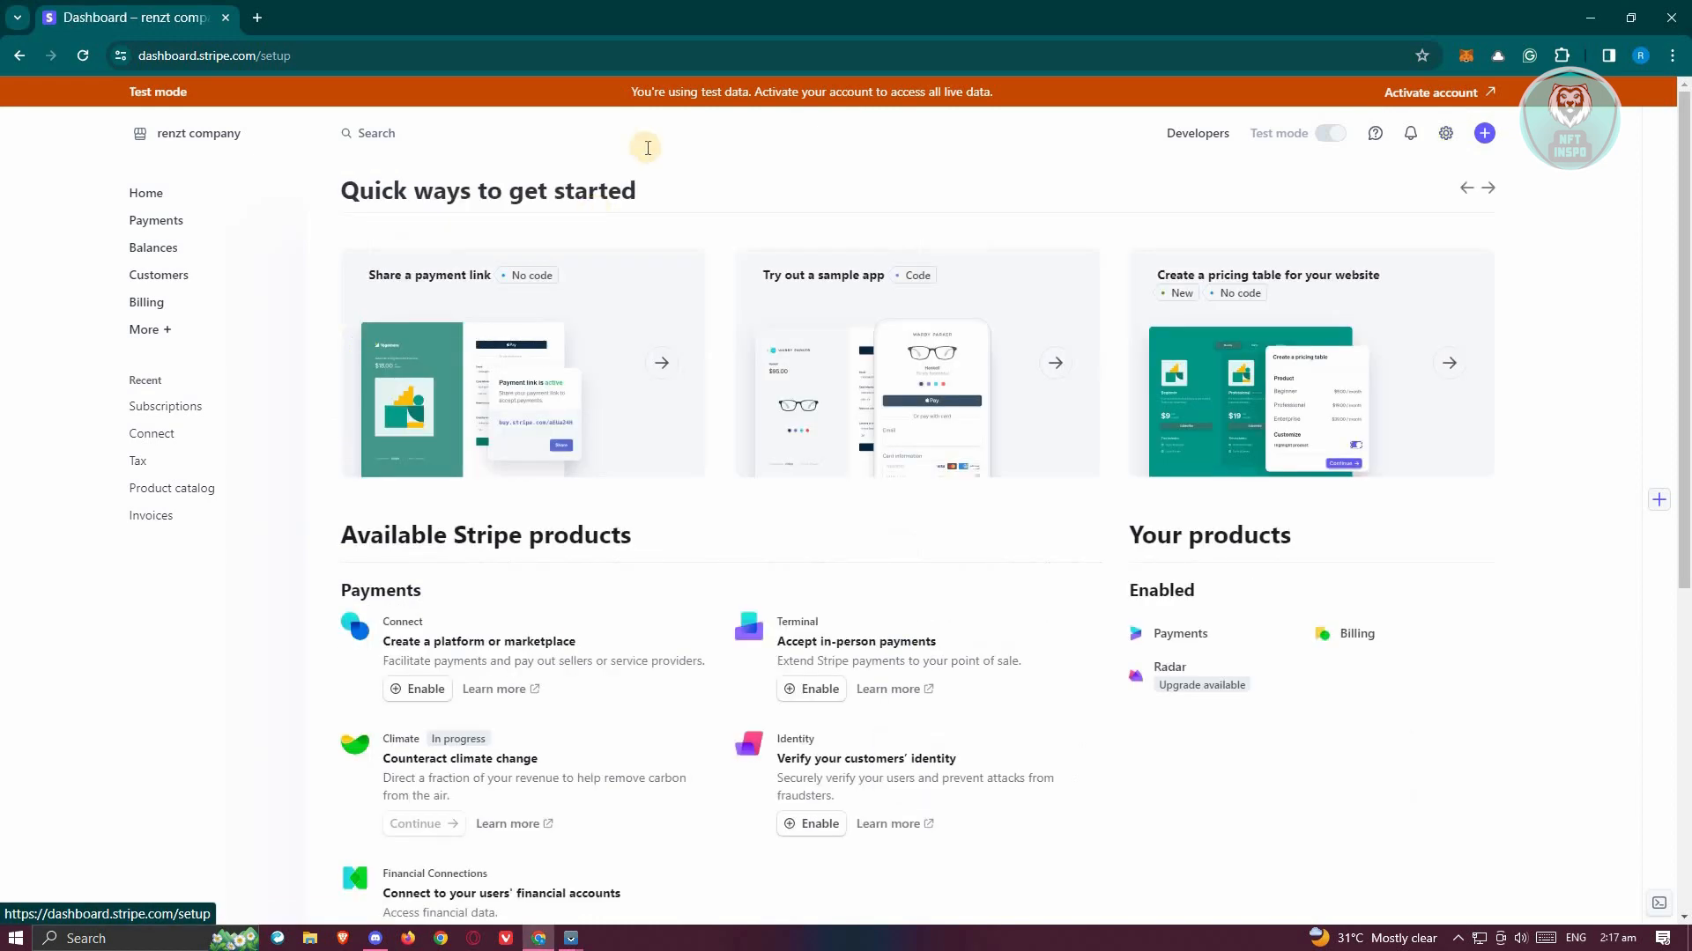
scroll("down", 3)
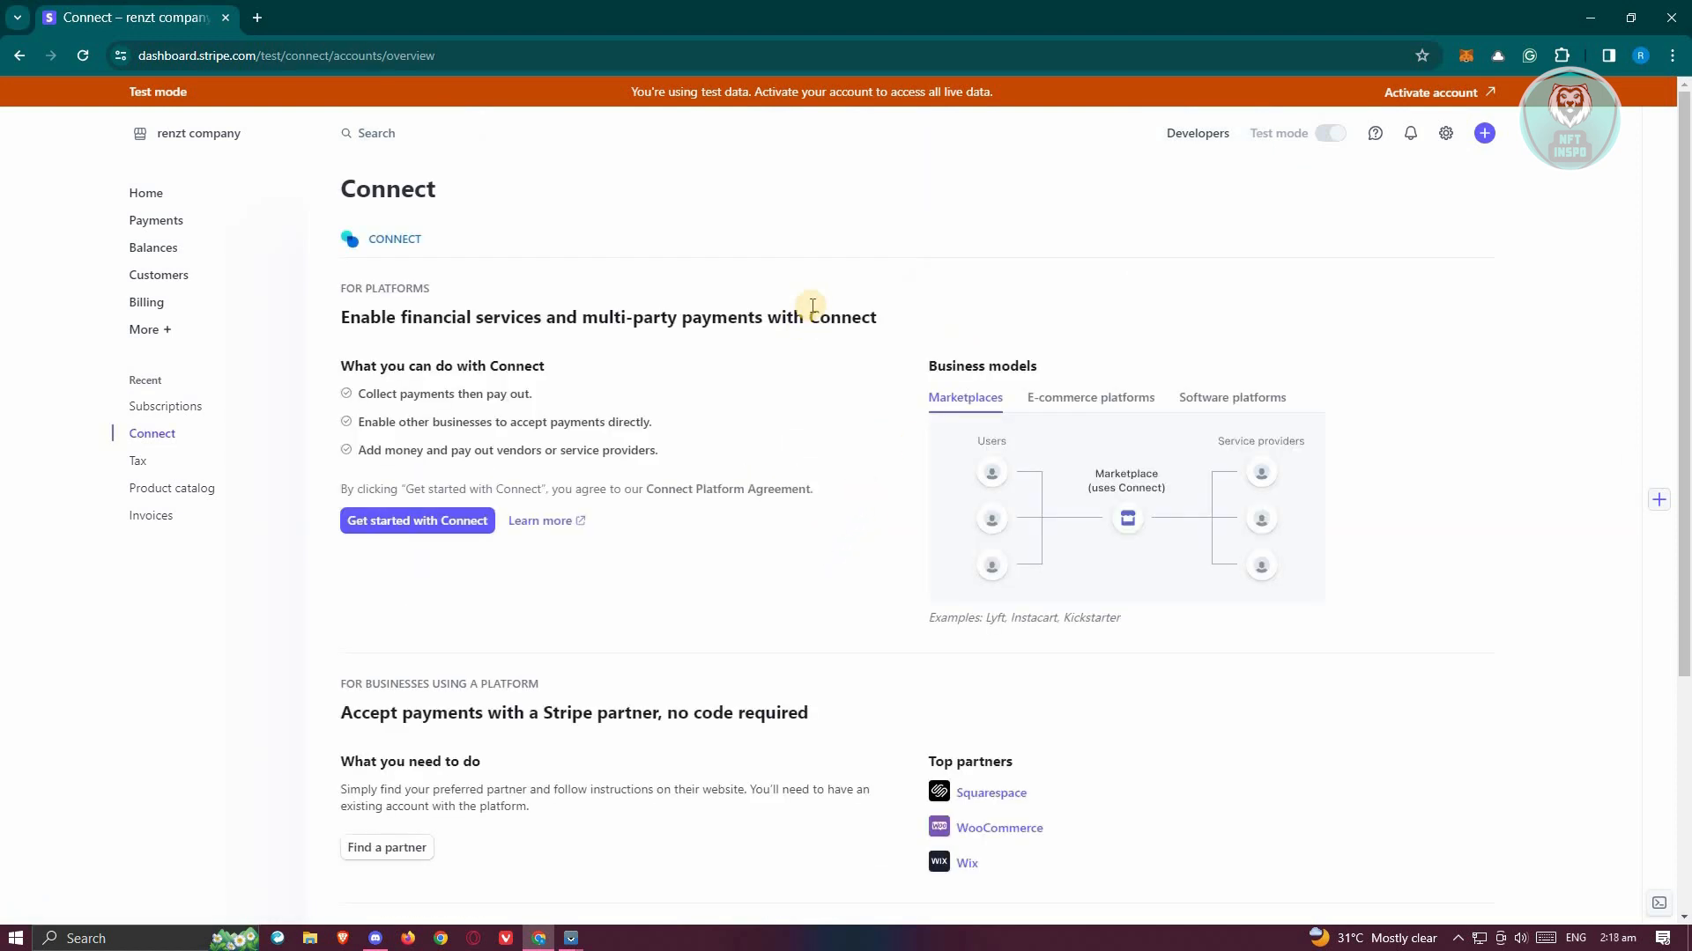
mouse_move(720, 635)
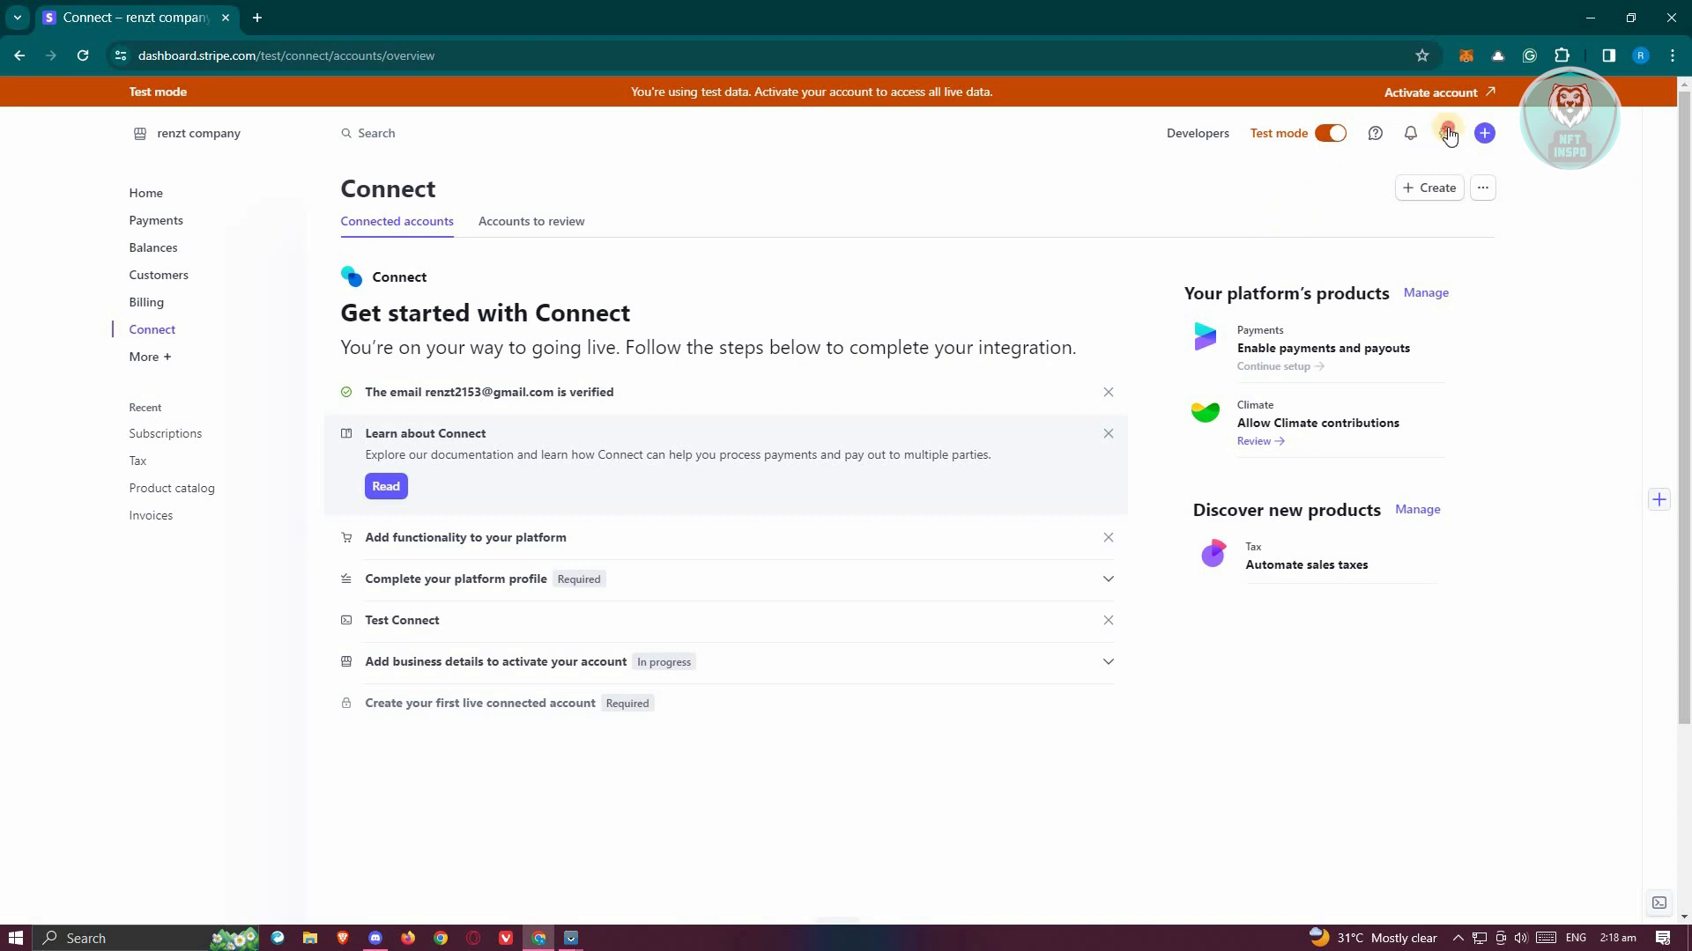
- Navigate Settings > Connect and open the Express Dashboard branding and theming settings
left_click(1445, 134)
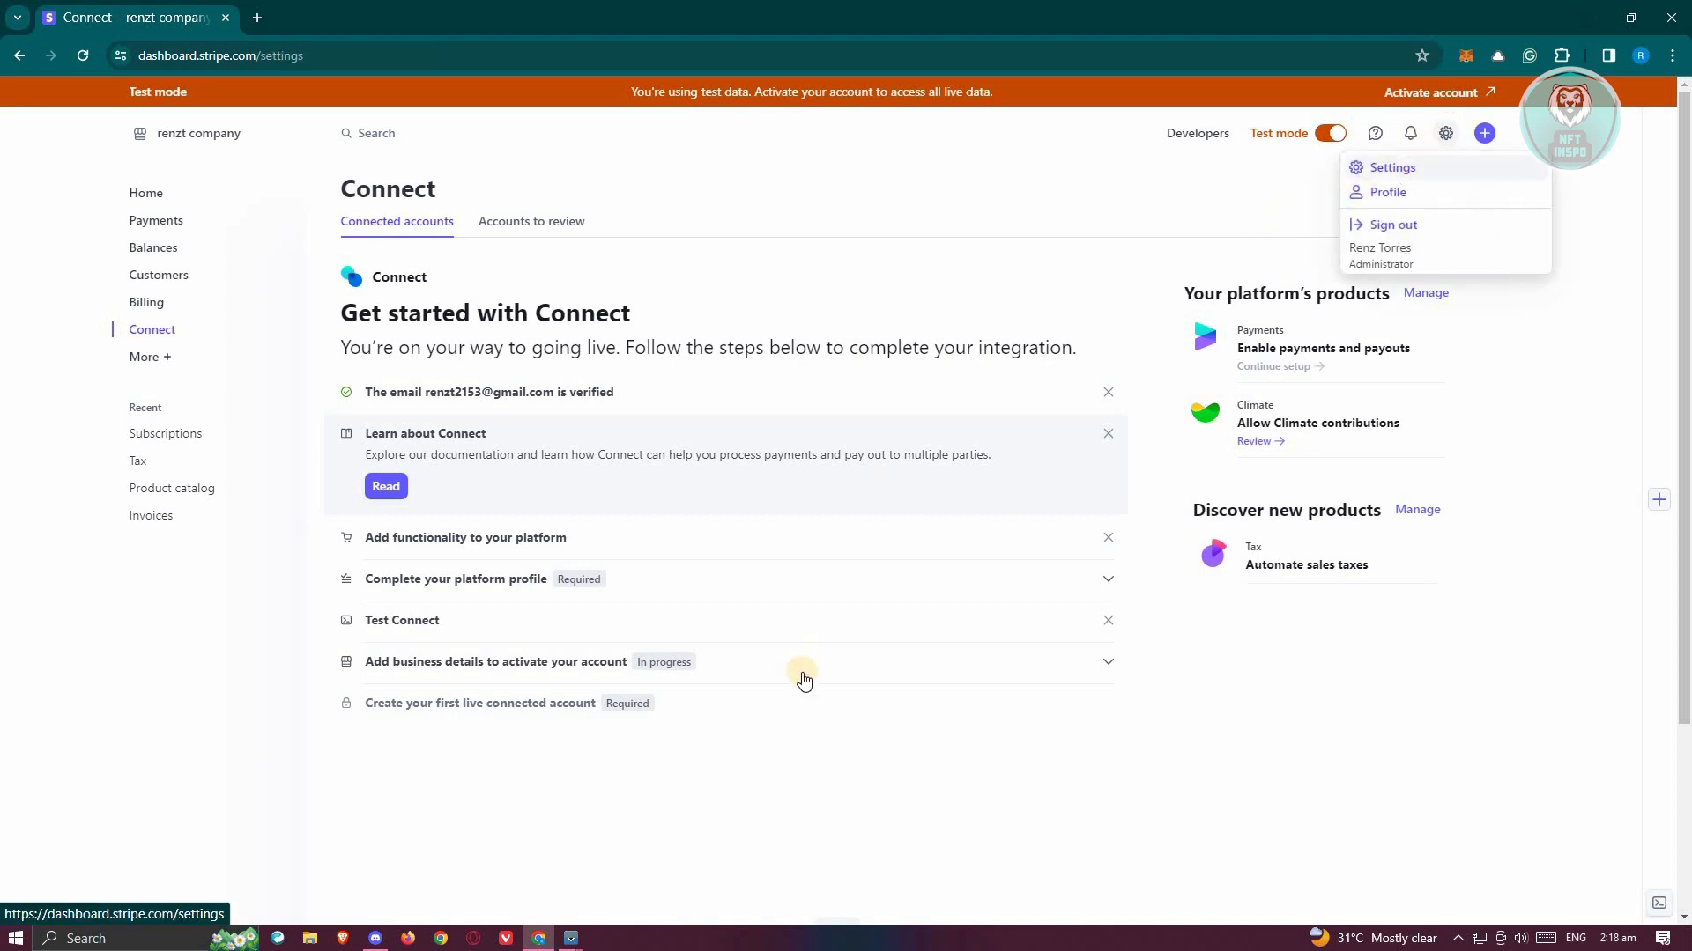
left_click(1390, 169)
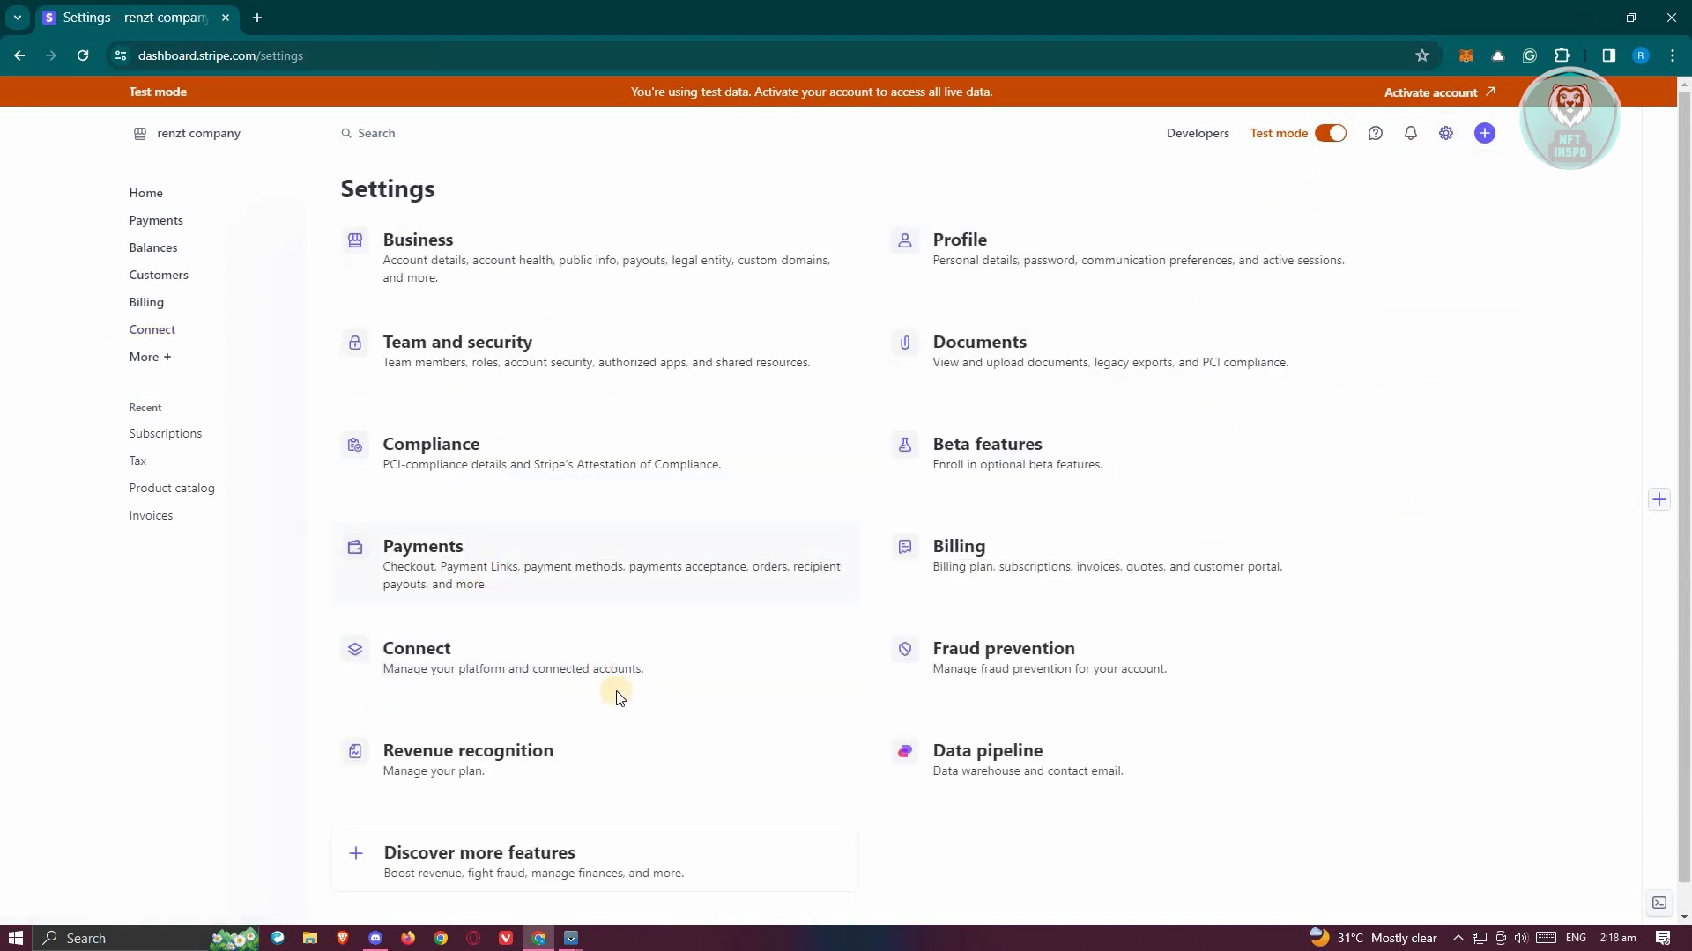
left_click(416, 647)
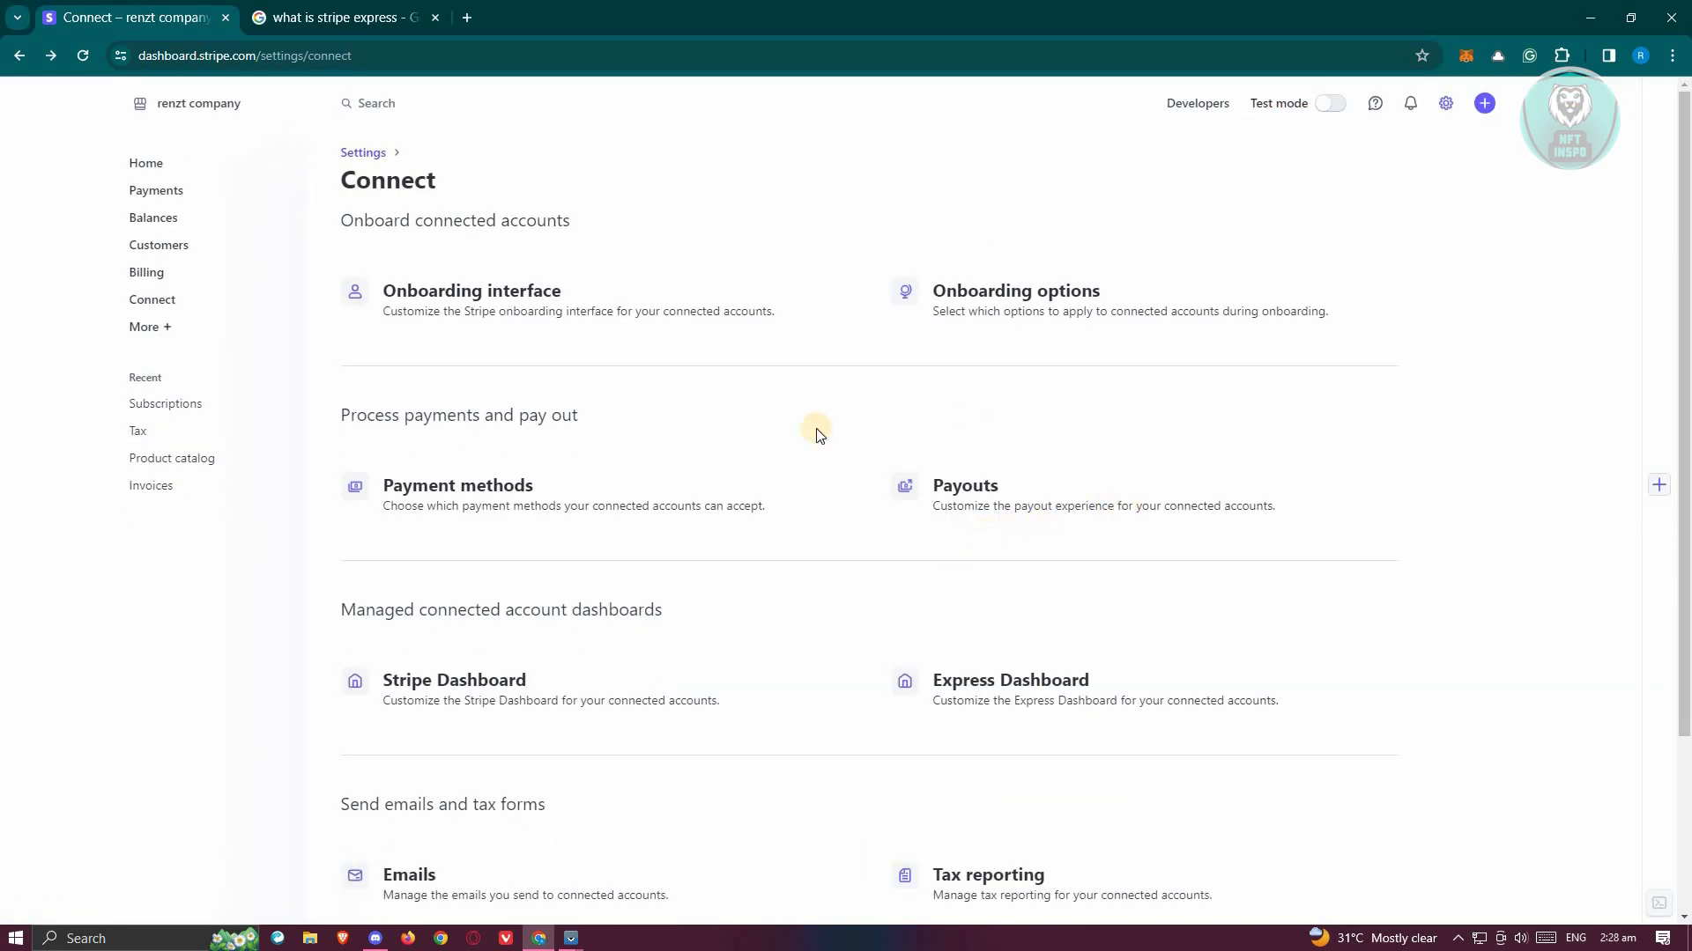
mouse_move(1133, 696)
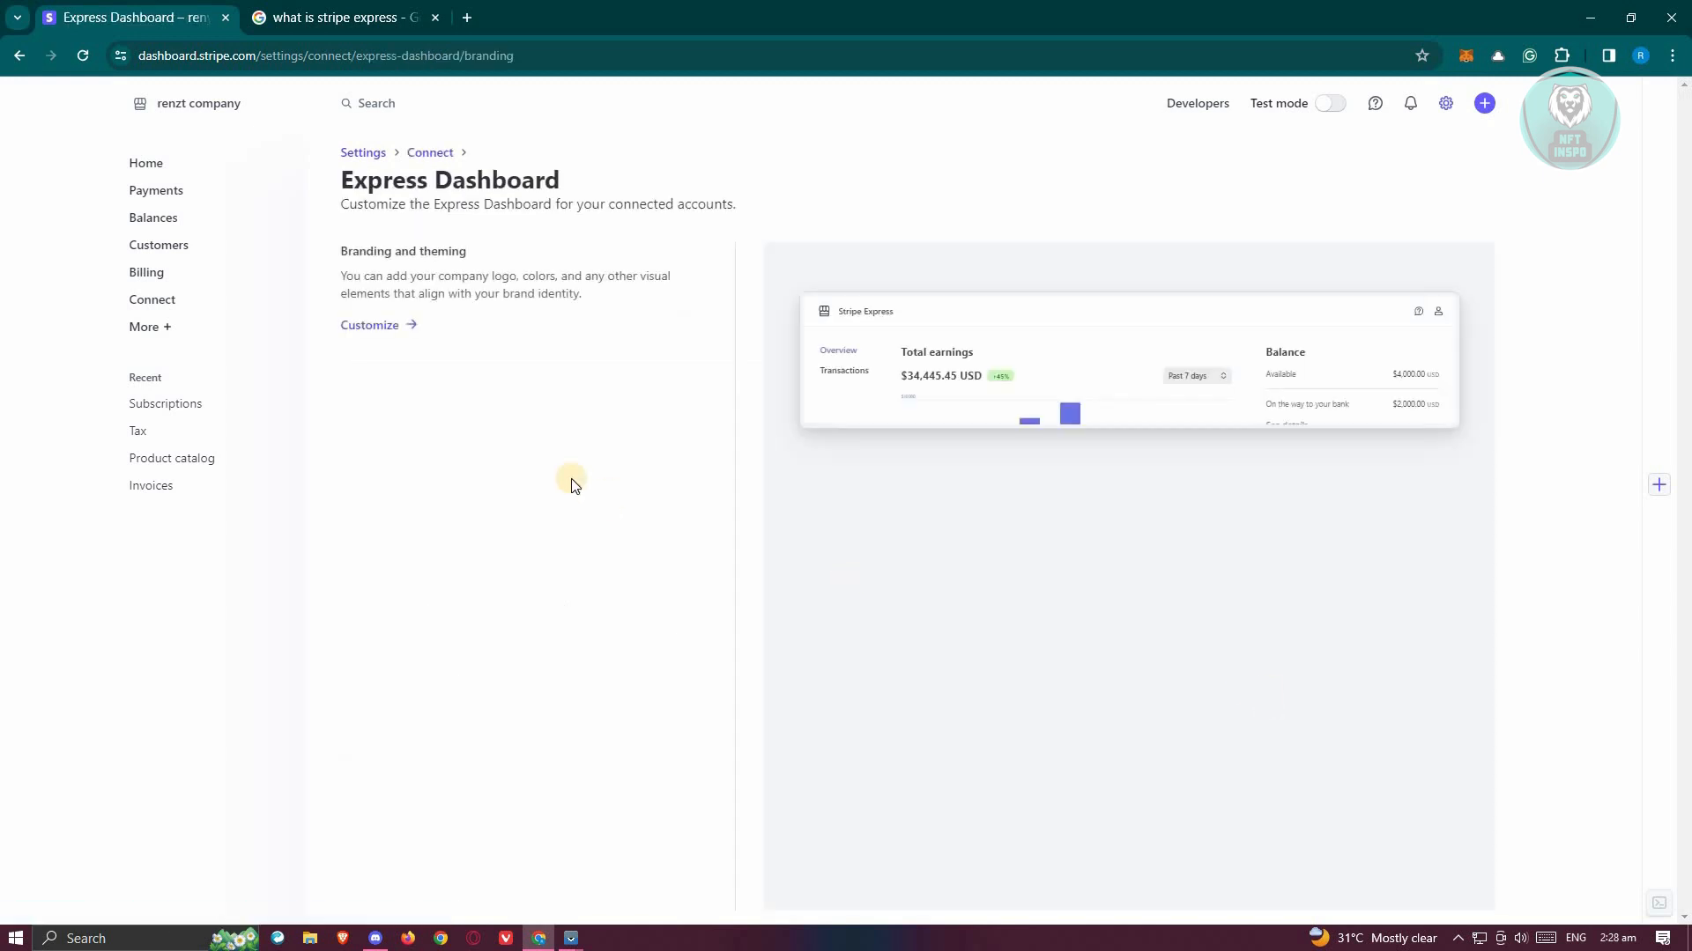
left_click(368, 325)
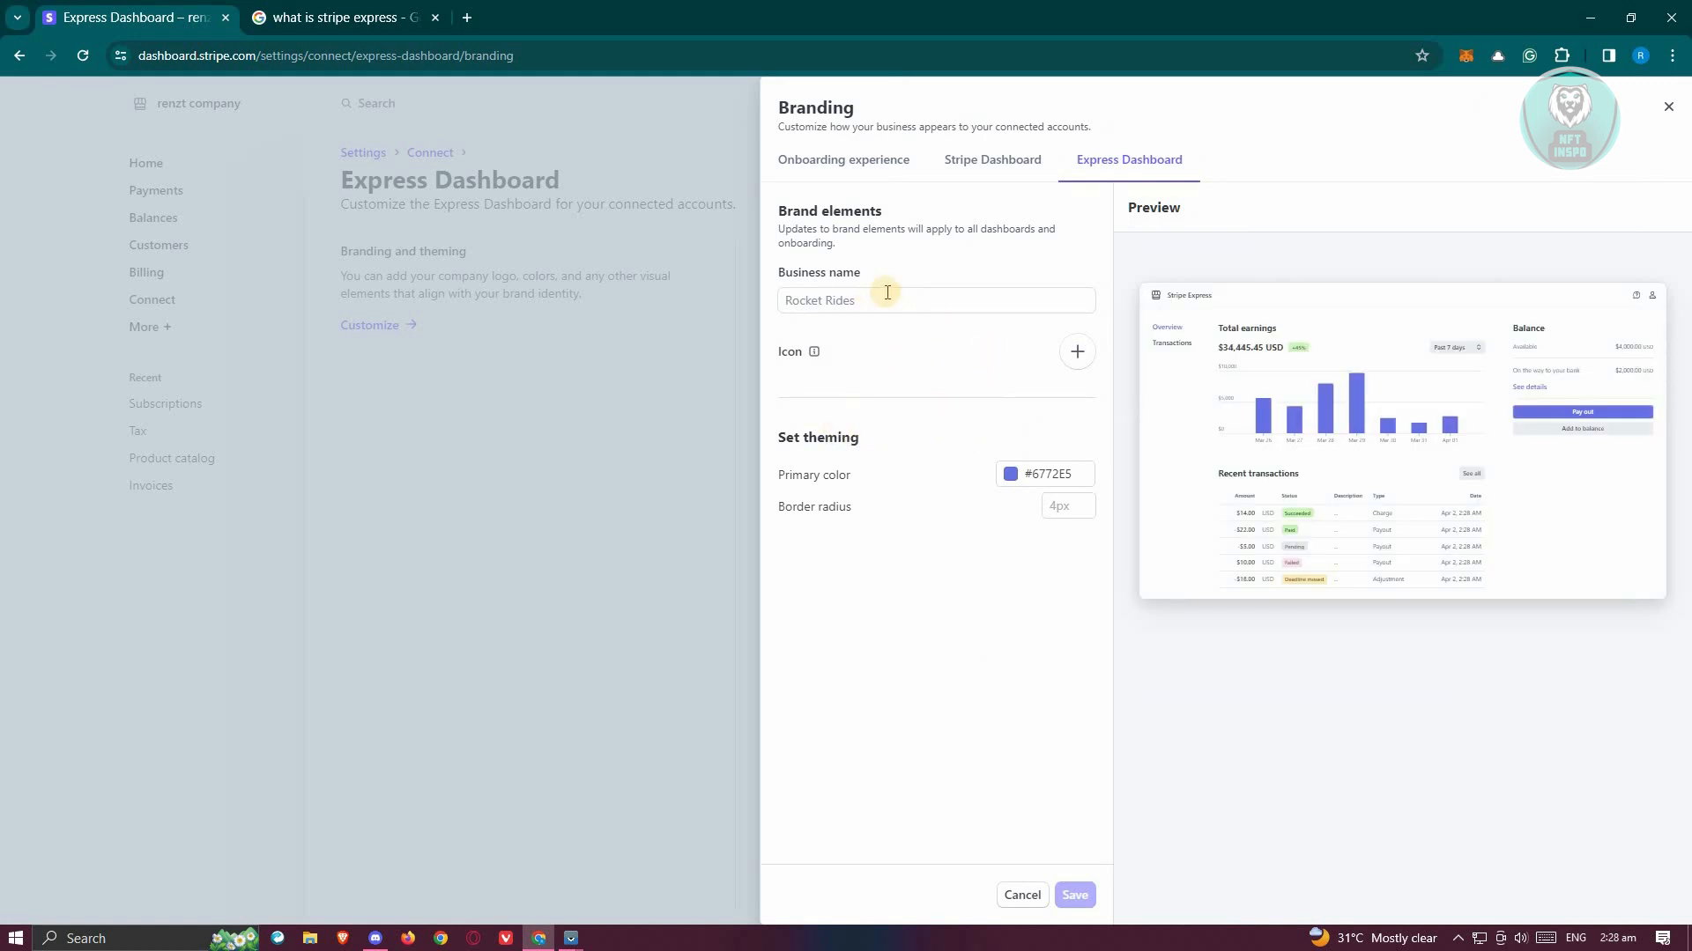
mouse_move(1325, 522)
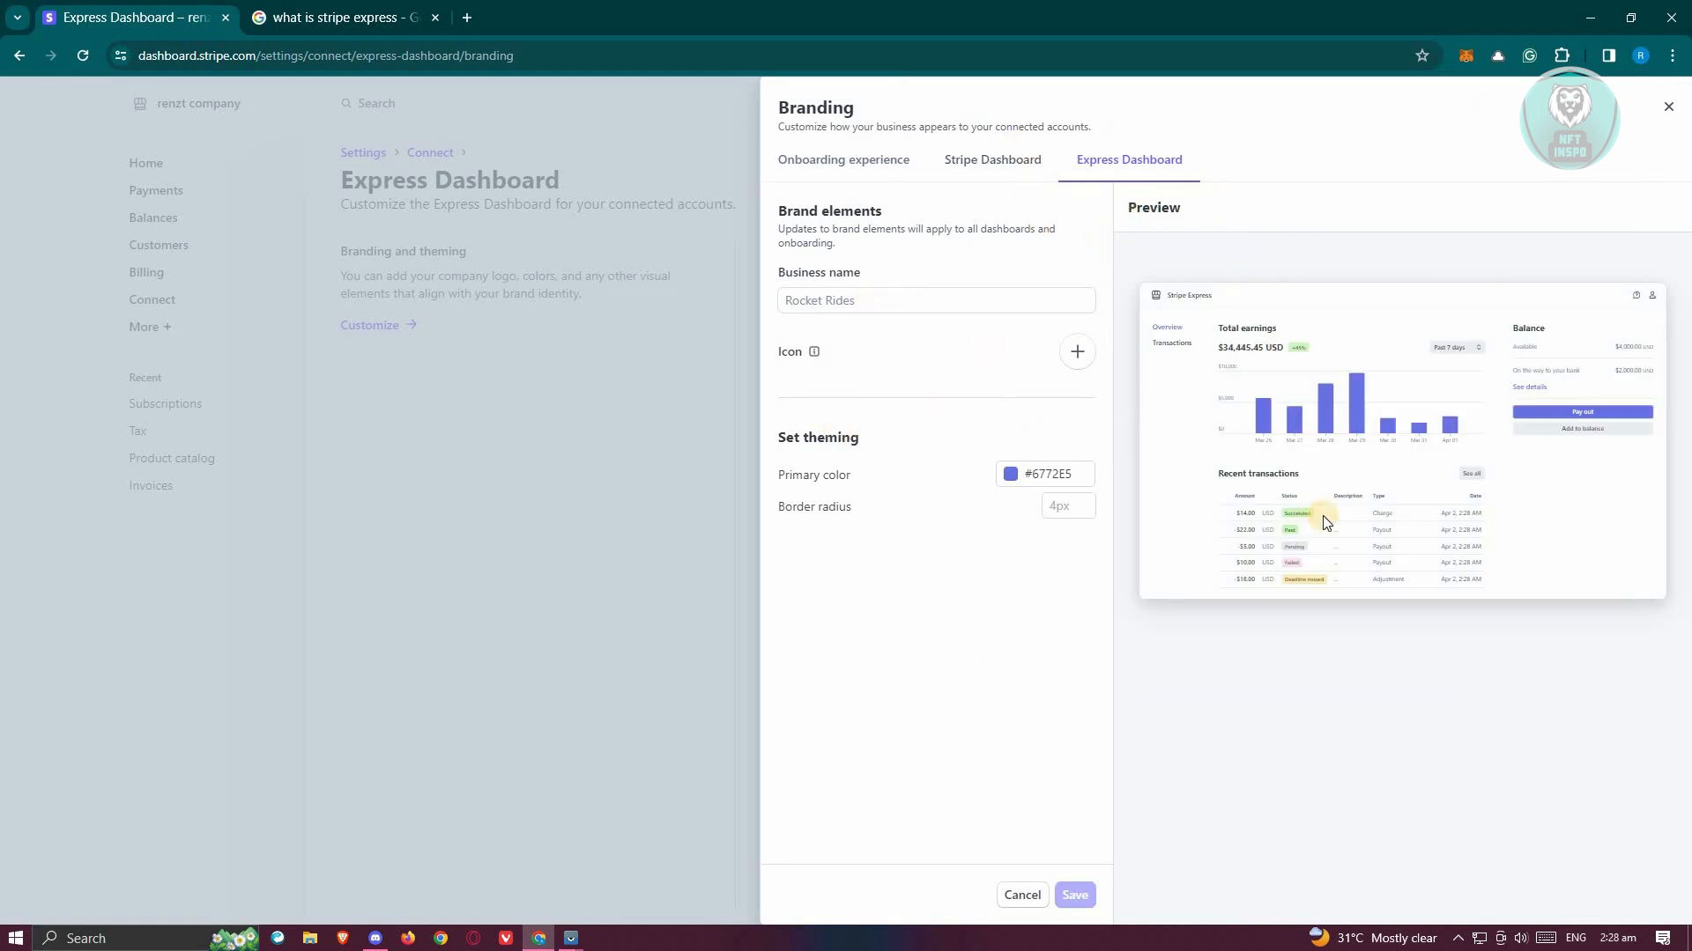
mouse_move(1602, 443)
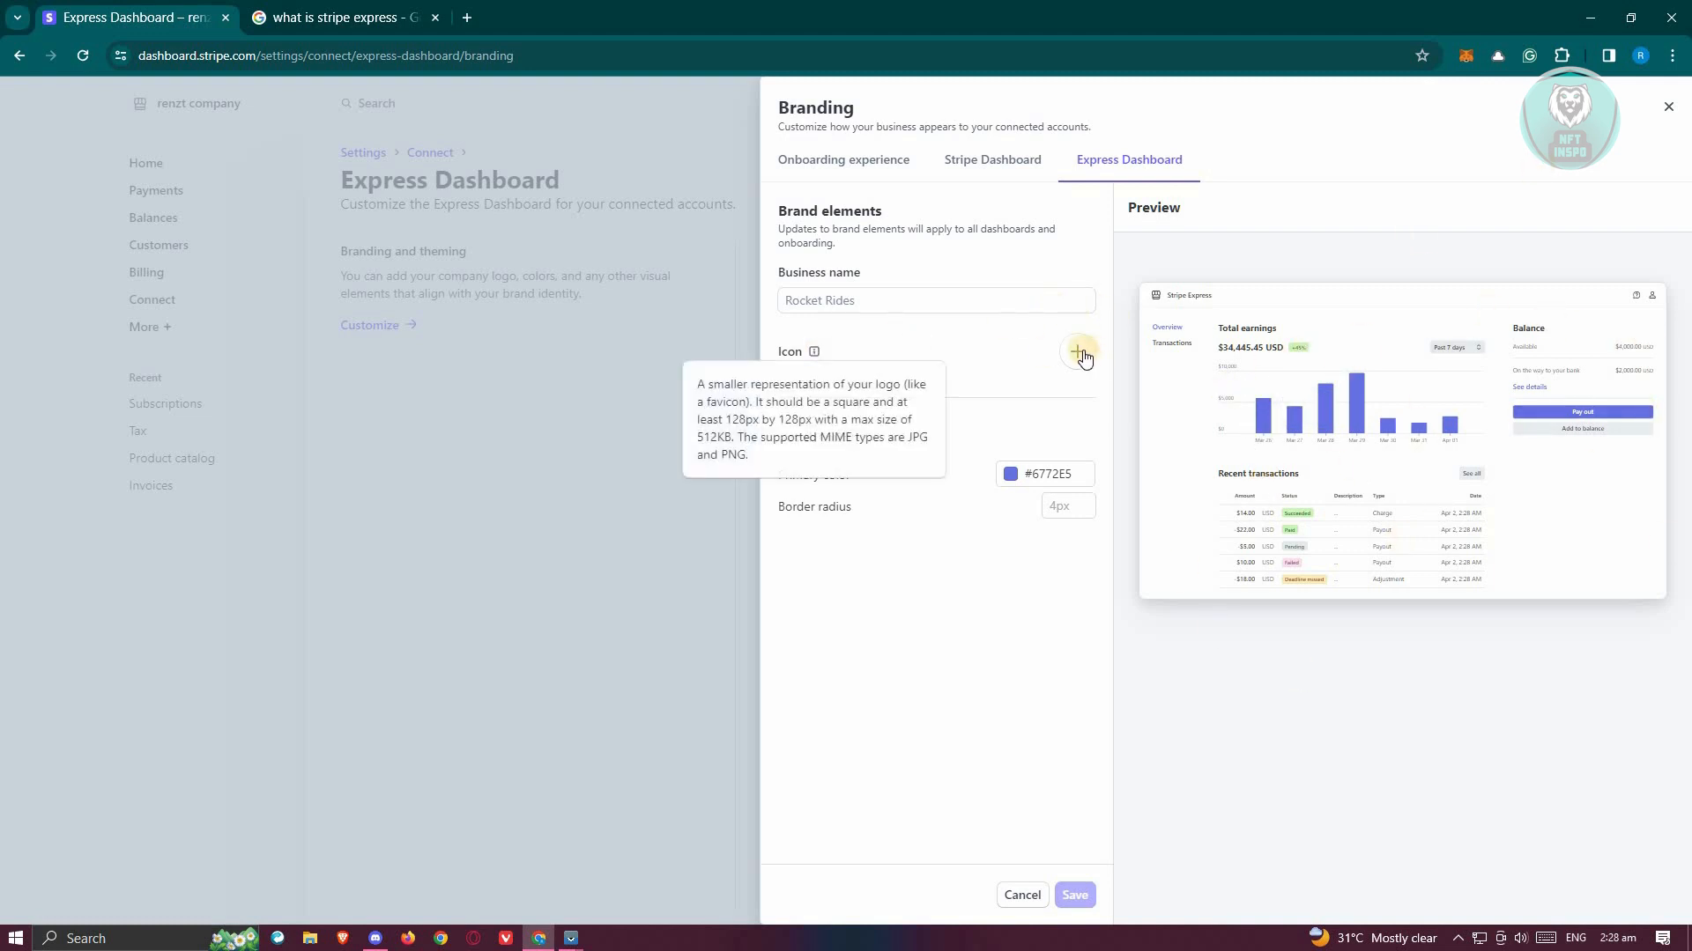
- Begin a brand icon upload, then cancel the file picker
left_click(1076, 354)
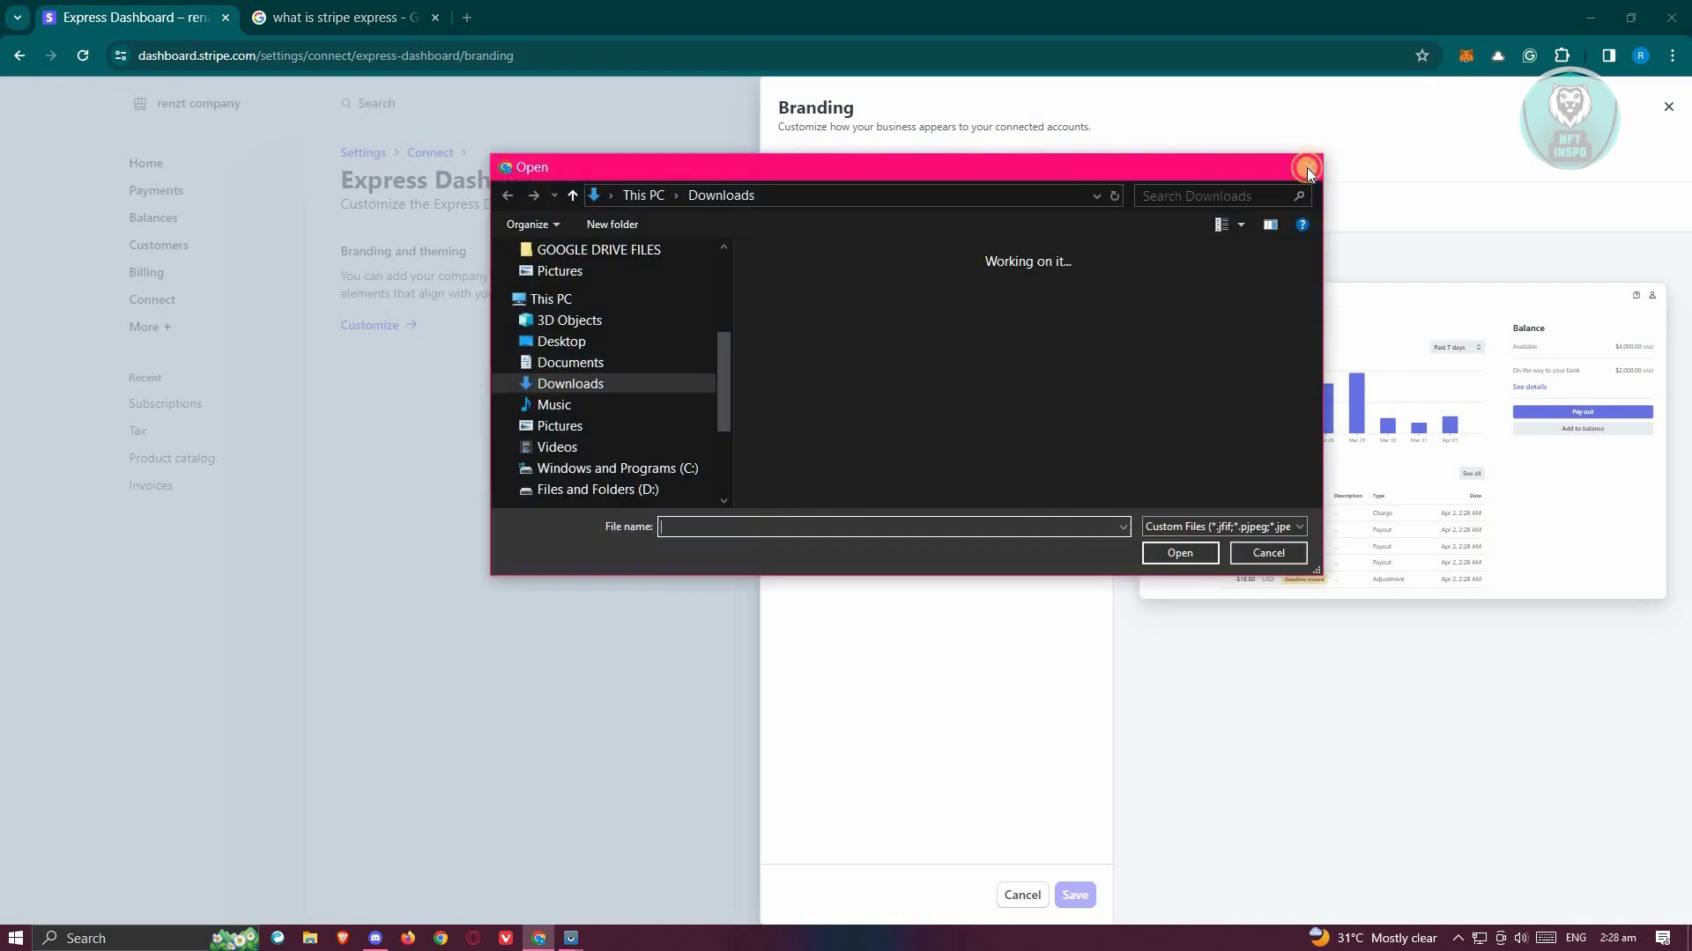
left_click(1307, 172)
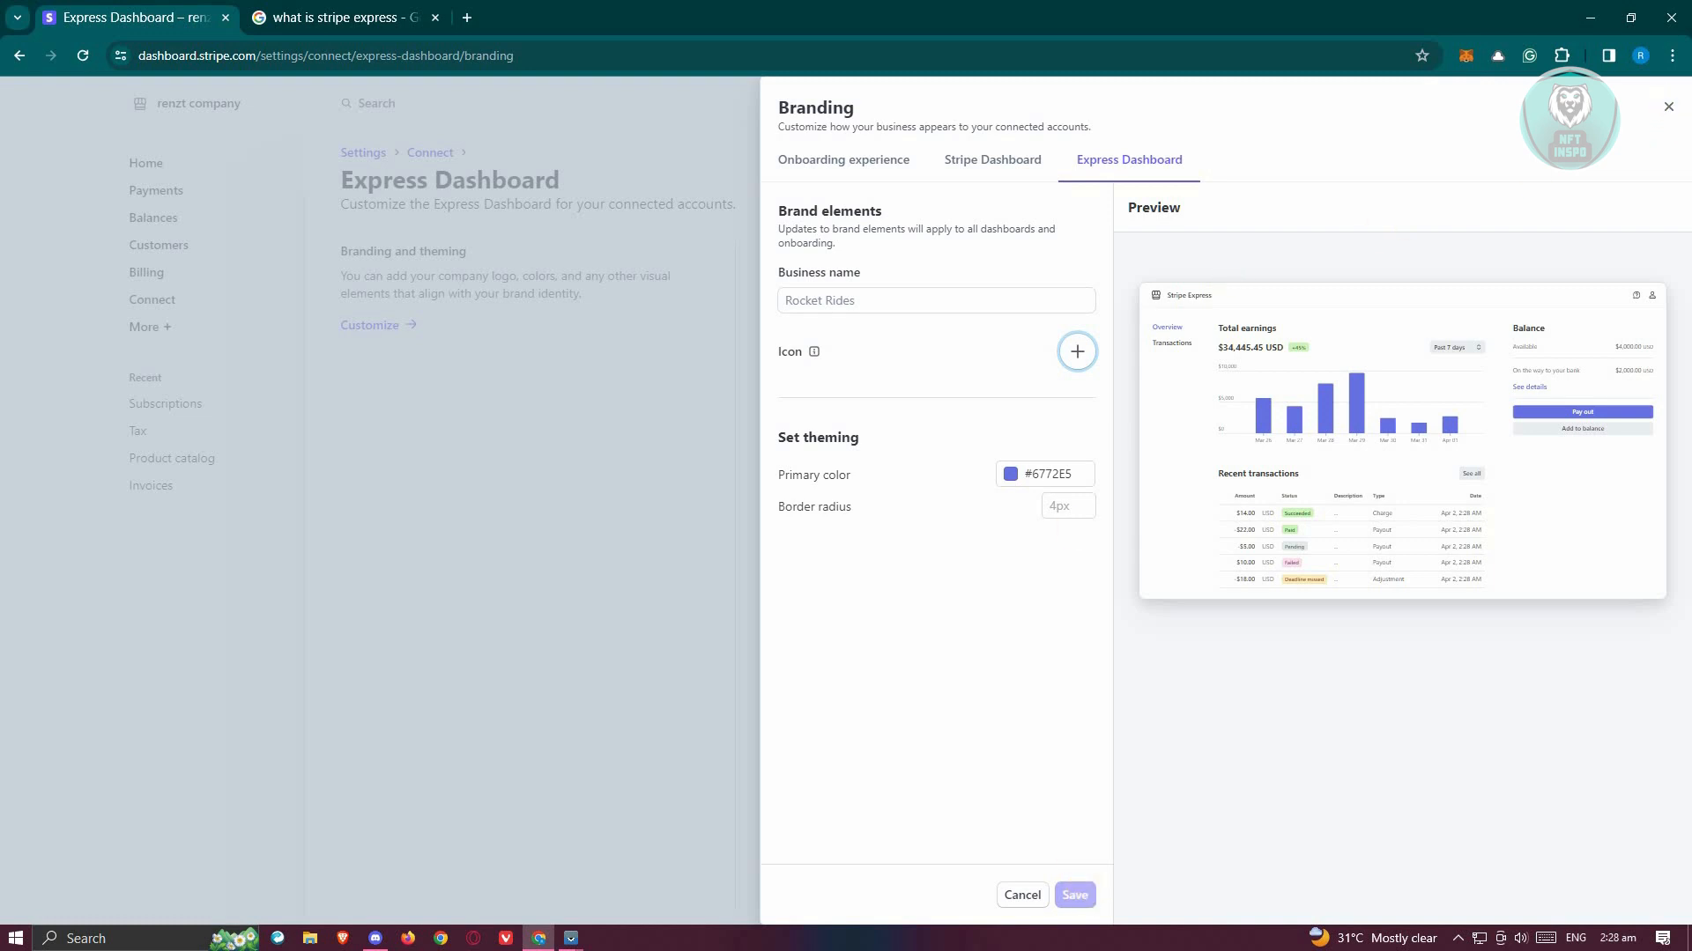
mouse_move(932, 528)
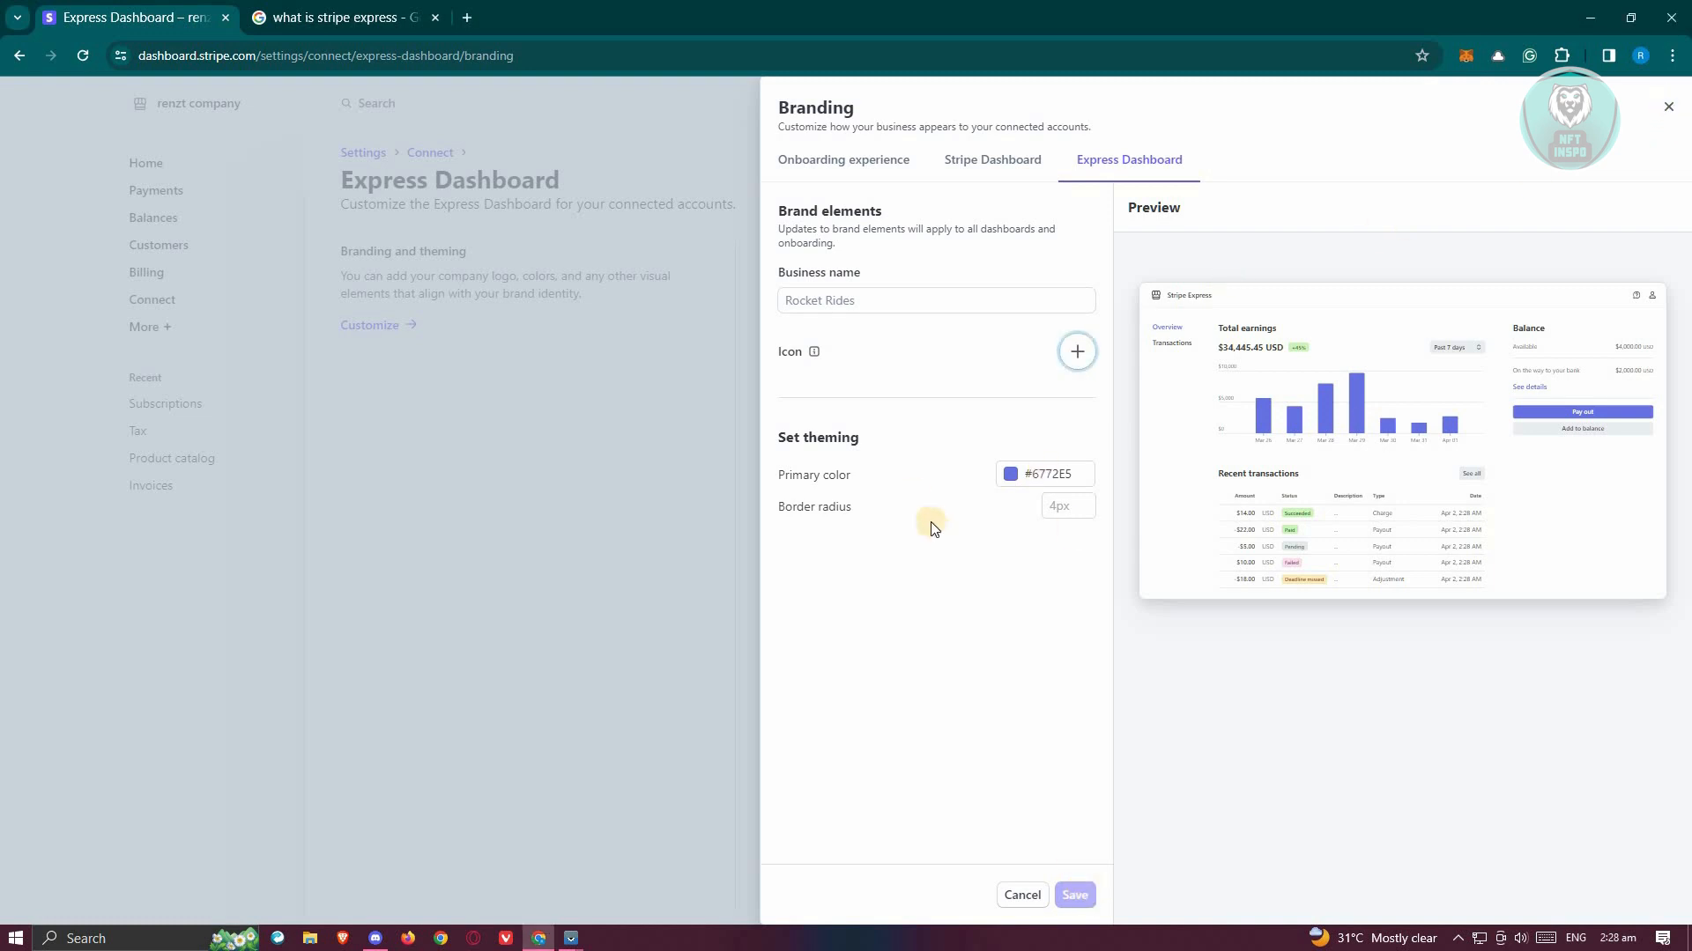